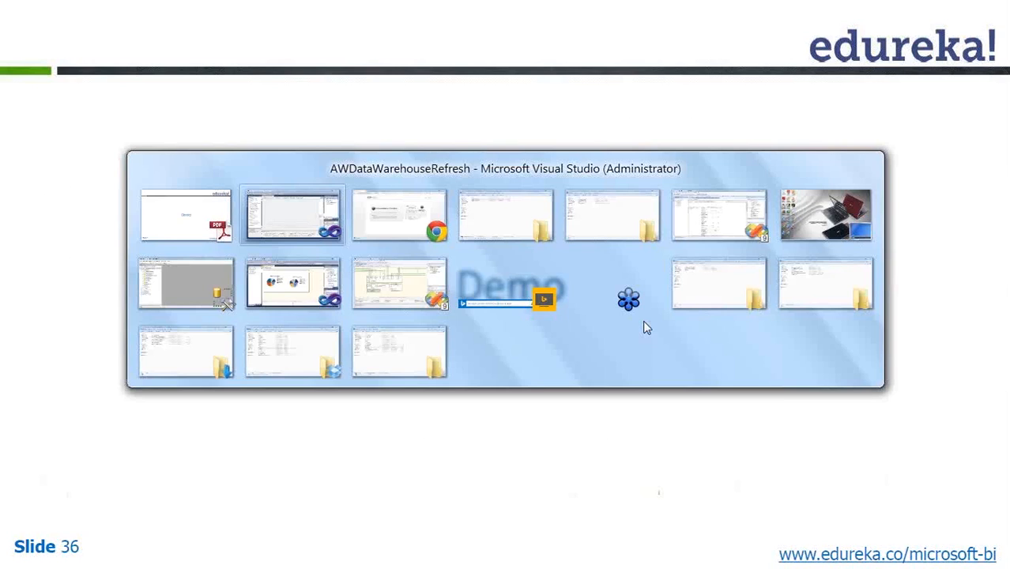
- Bring the SSIS designer forward, browse and close the Start menu, and start a blank note
left_click(293, 214)
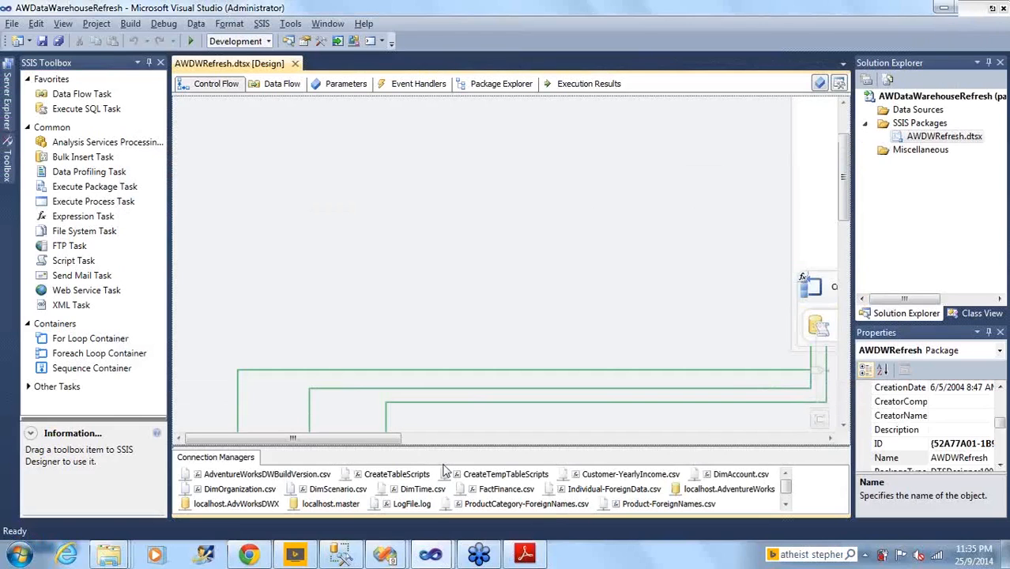
left_click(11, 549)
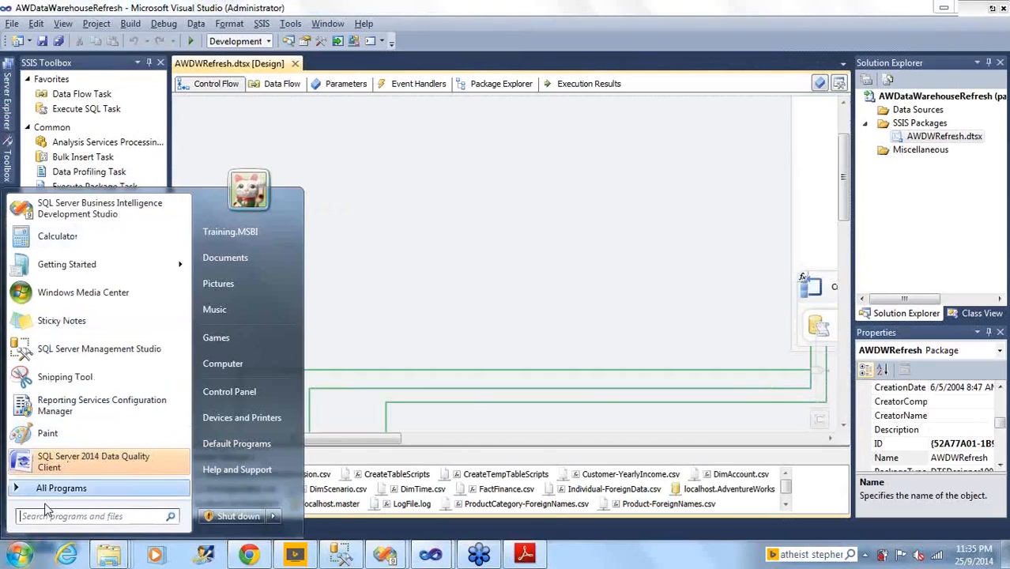
mouse_move(51, 489)
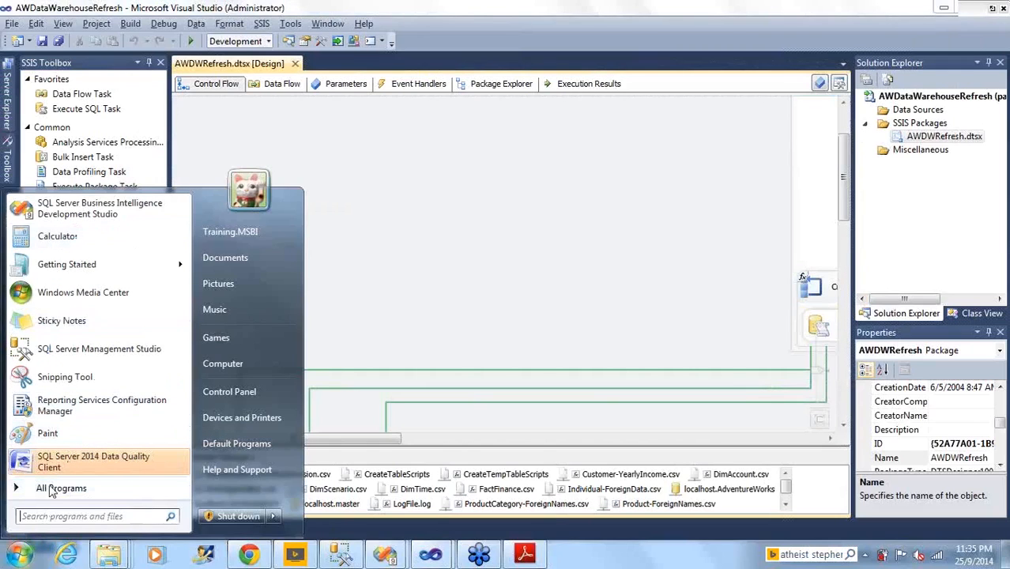
left_click(314, 277)
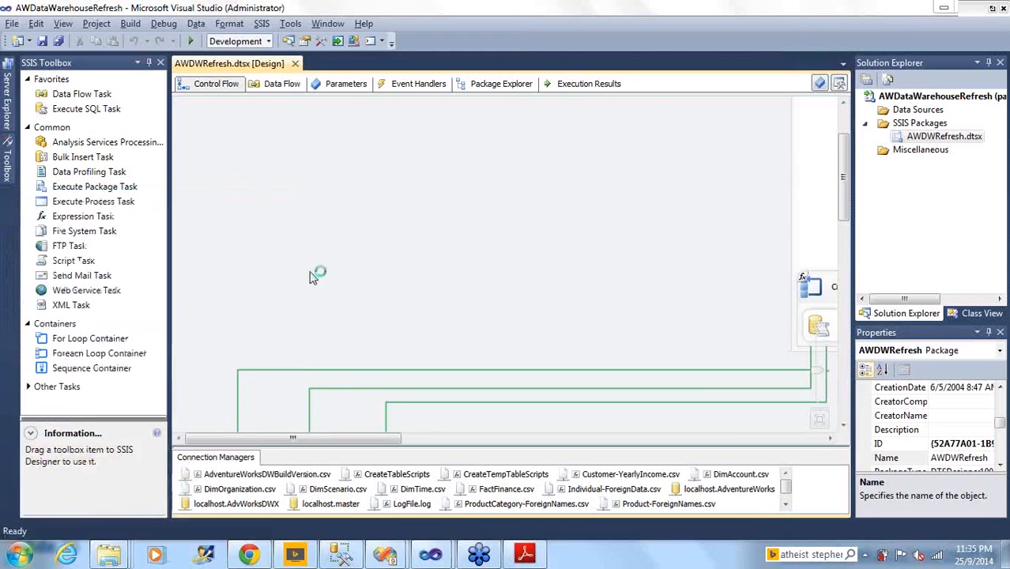
mouse_move(388, 275)
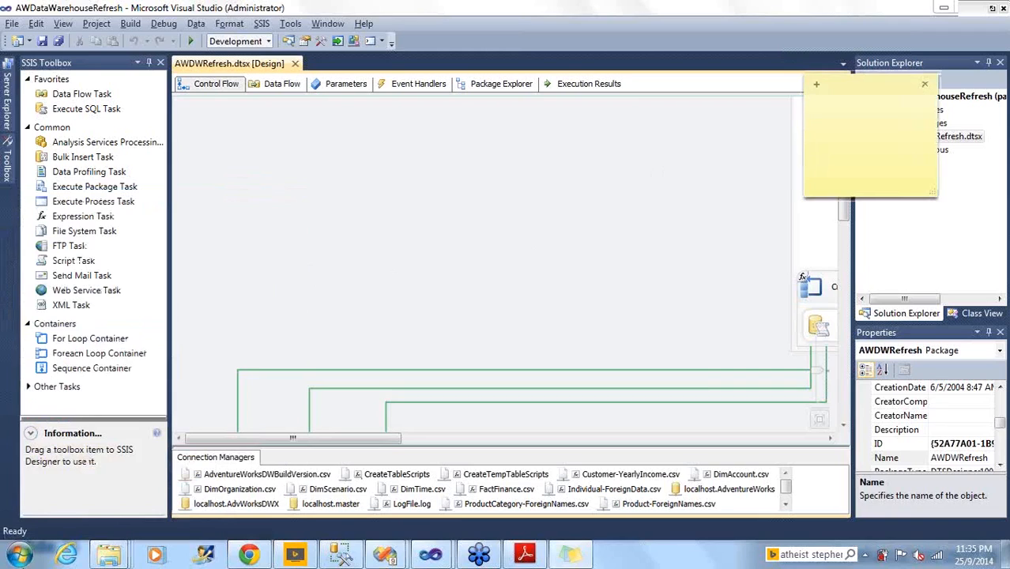
left_click(16, 547)
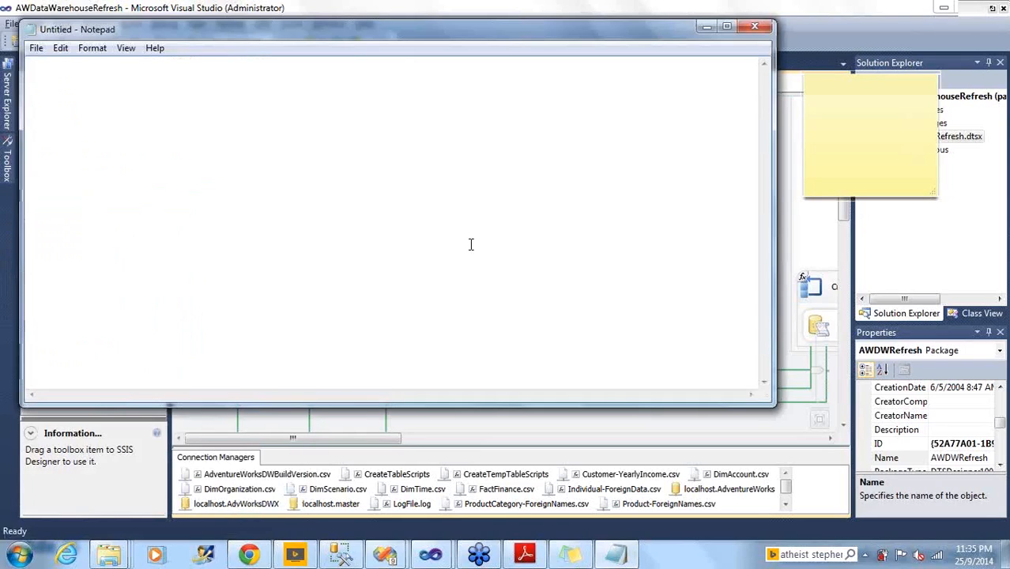
- Type the heading 'SQL Server and MSBI - 2005/2008/2008 R2/2012/2014' in Notepad
type("SQL Server -")
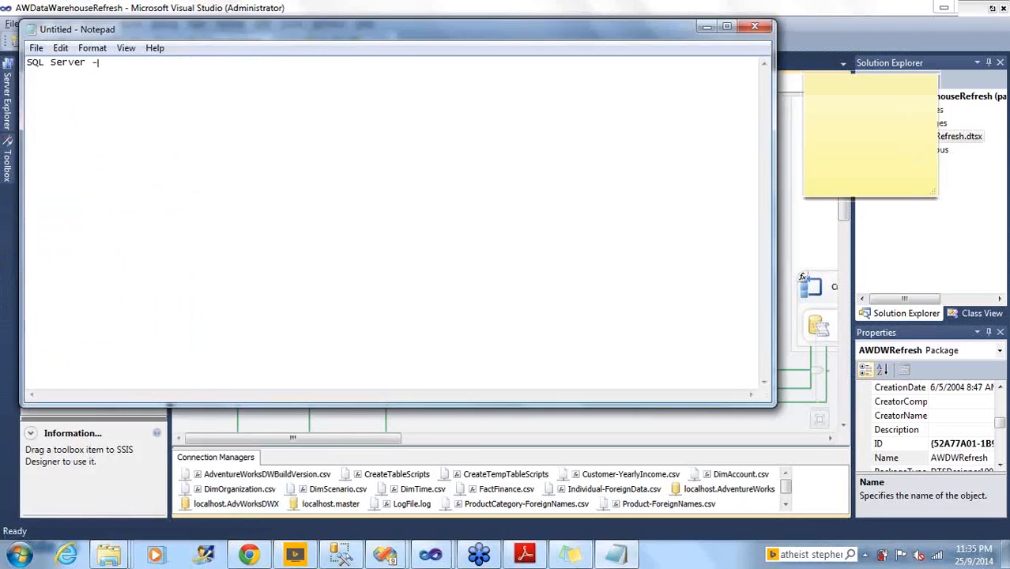
type("2005")
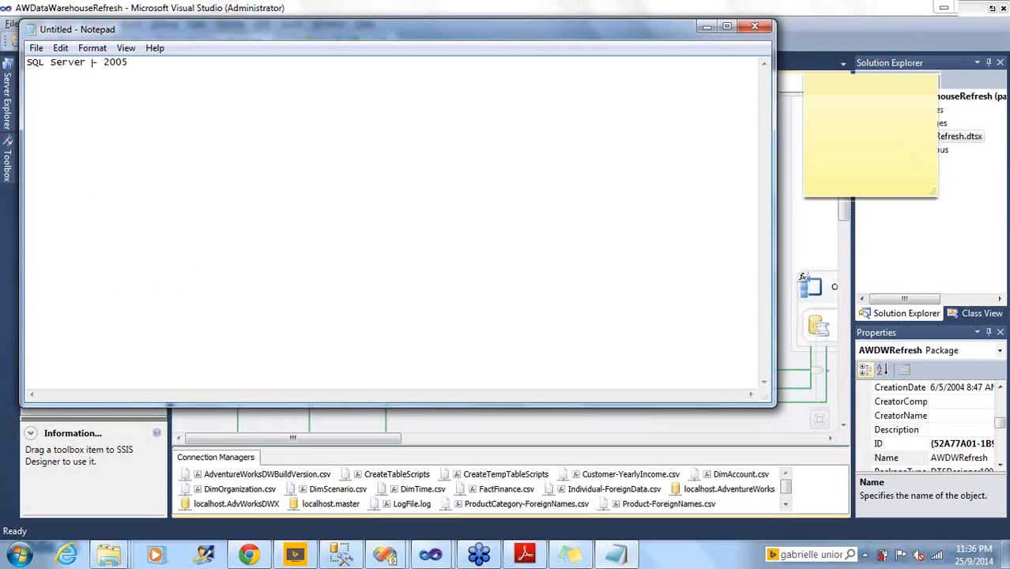
type("and MSBI")
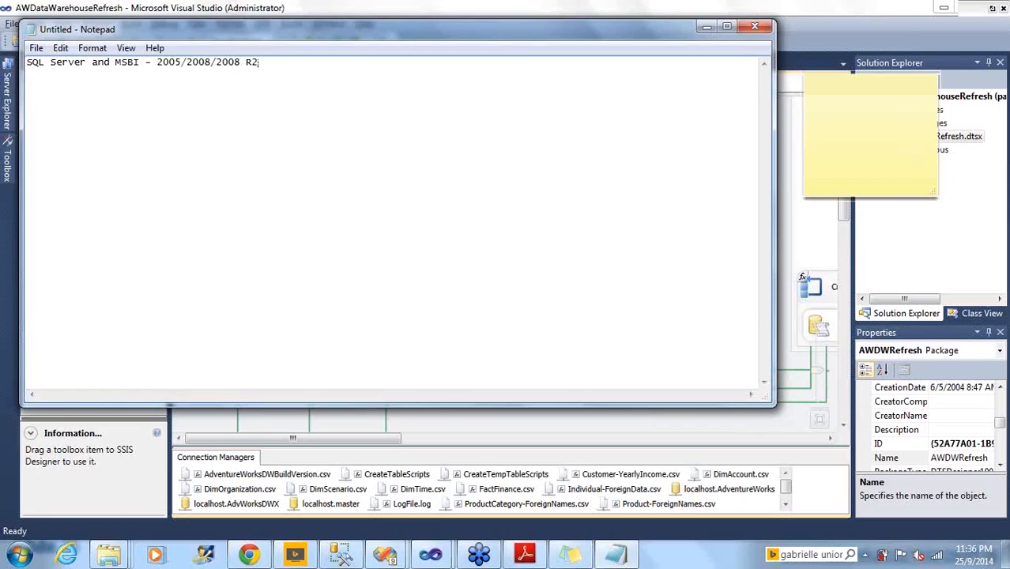
type("/")
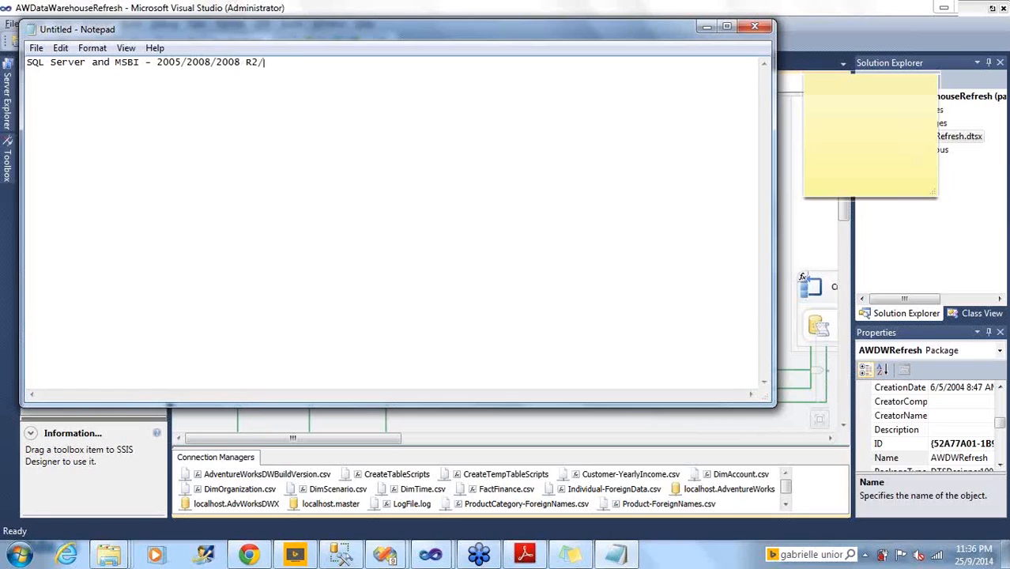
type("2012")
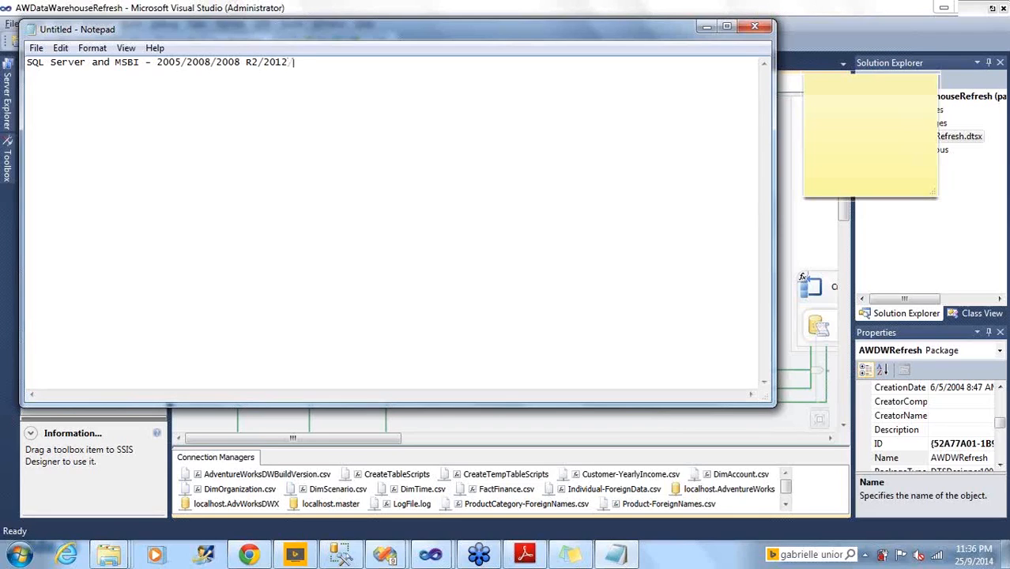
type("/2014")
type("SQL")
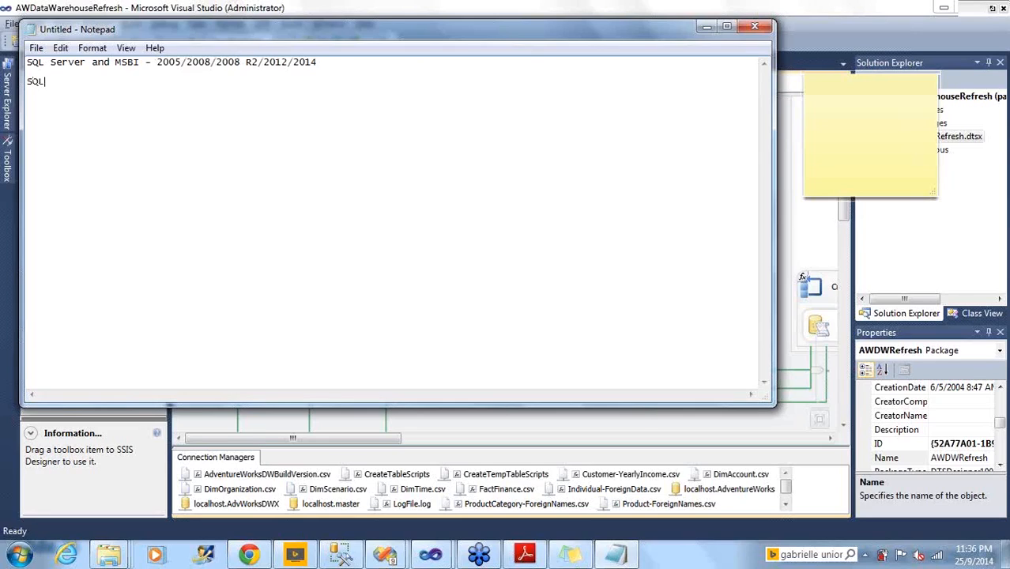
- Add the line 'SQL Server Database 2012' and highlight it
type("Server")
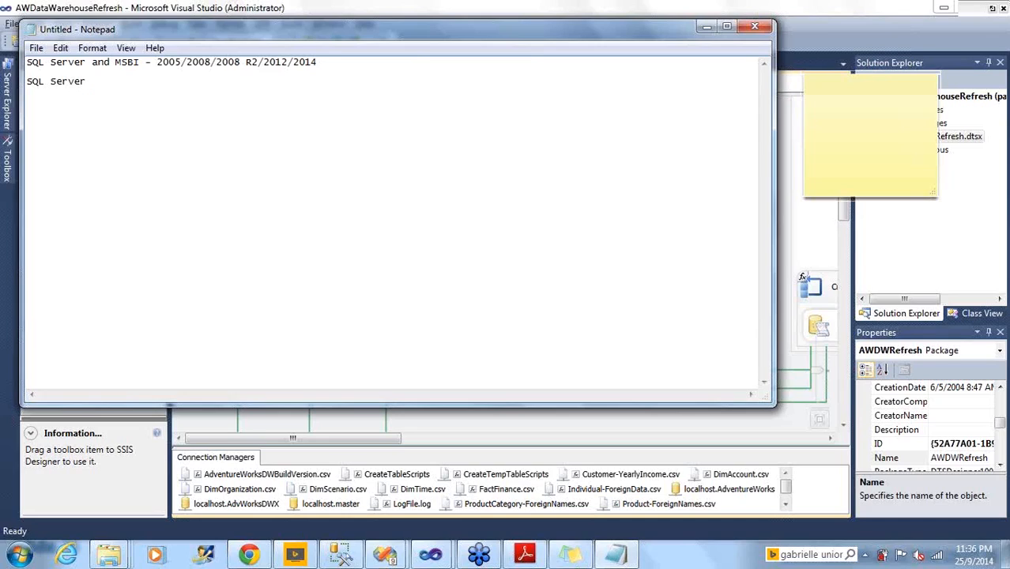
type("Database")
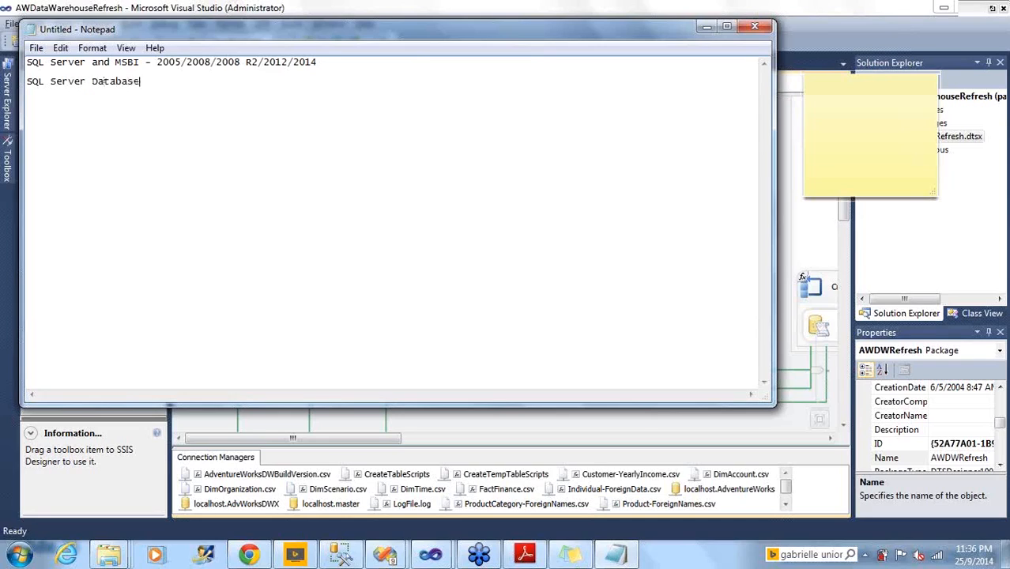
type("2012")
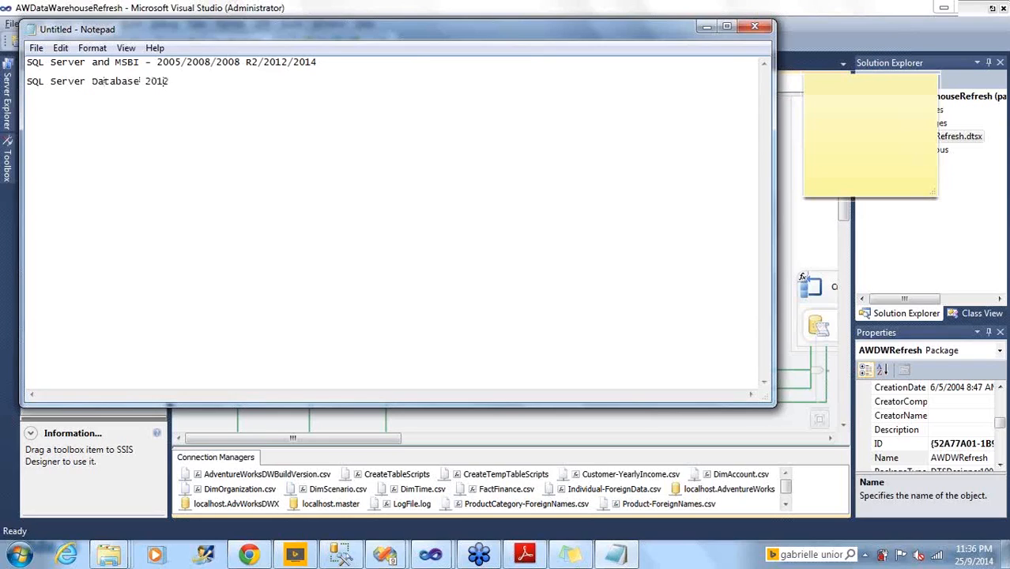
triple_click(103, 81)
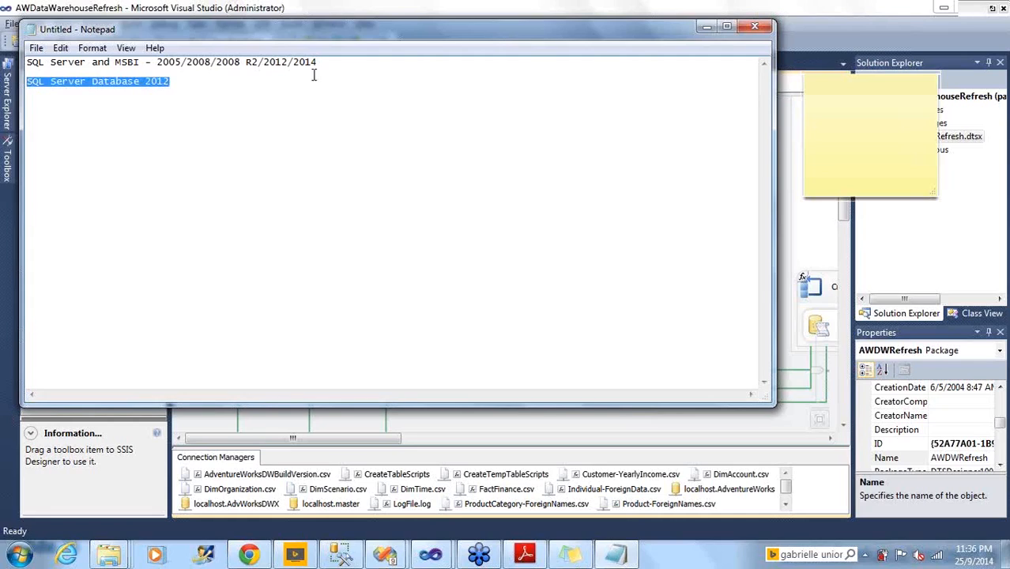
- Type the line 'MSBI in 2014 (SQL Server 2014)'
type("M")
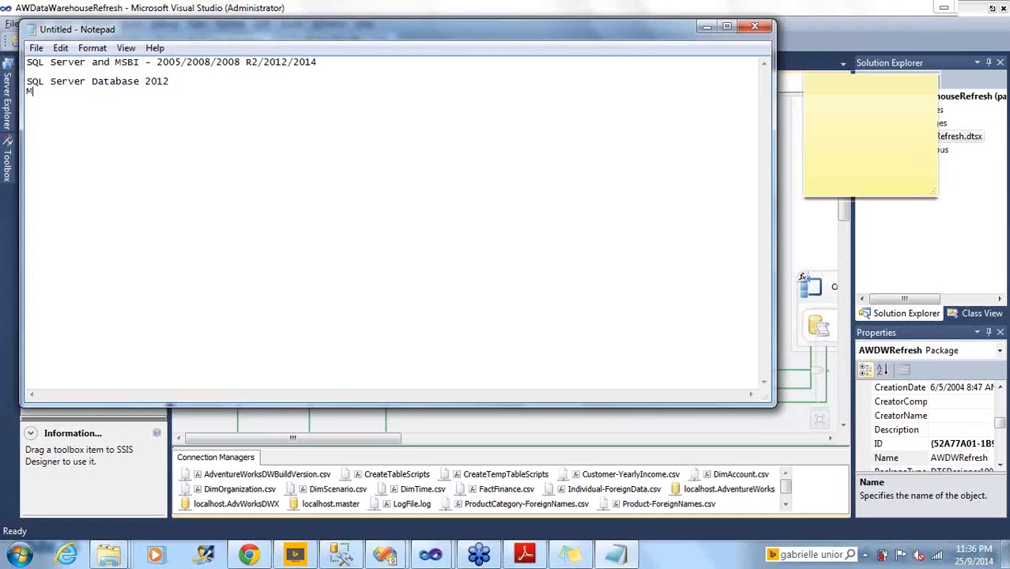
type("SBI in '")
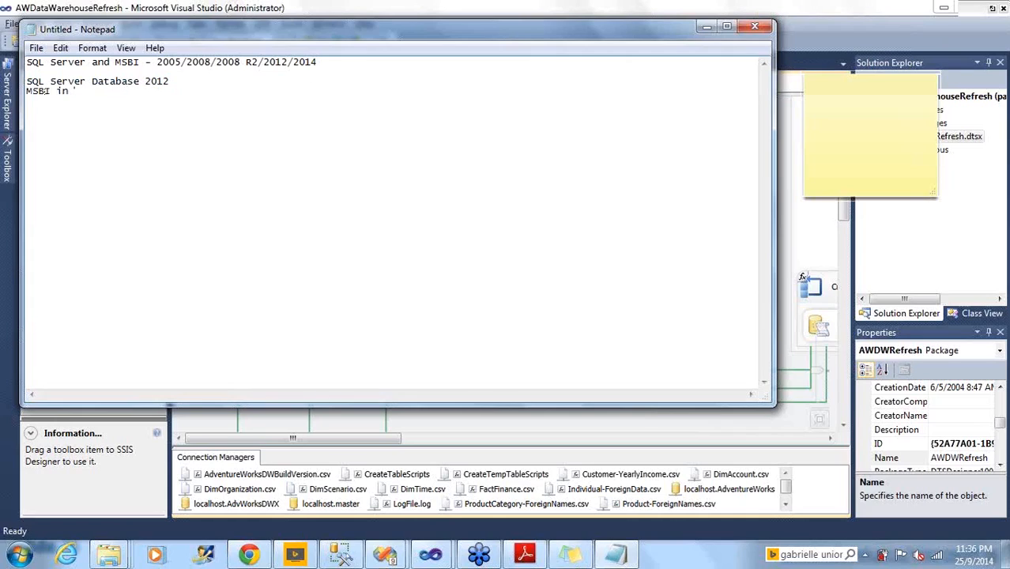
type("2014")
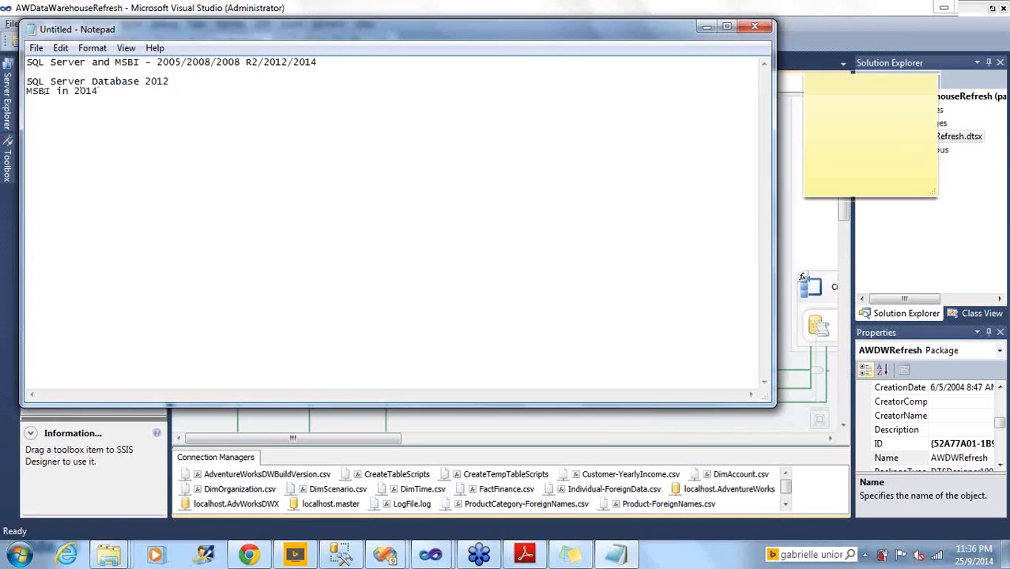
type("( S")
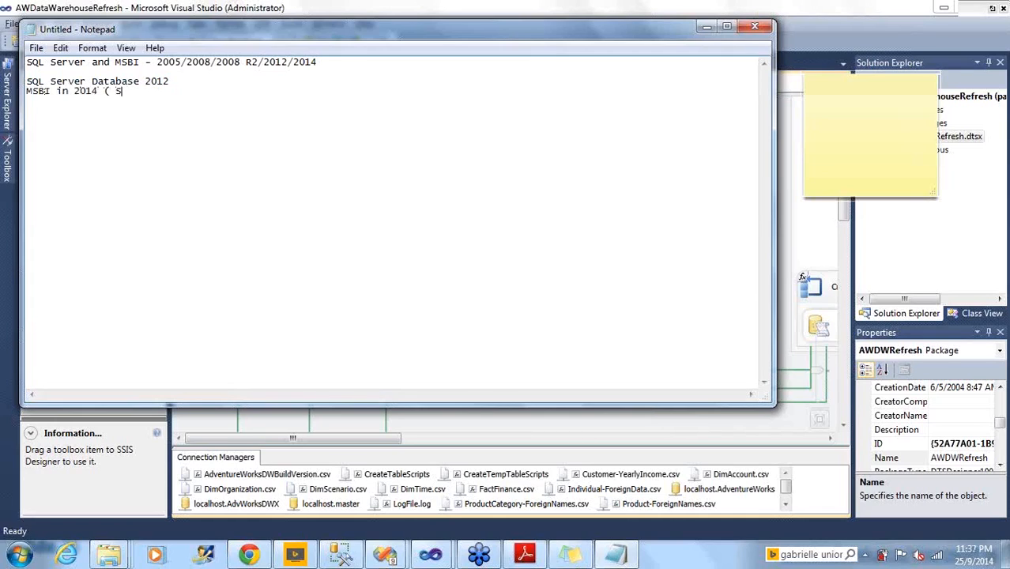
type("QL S")
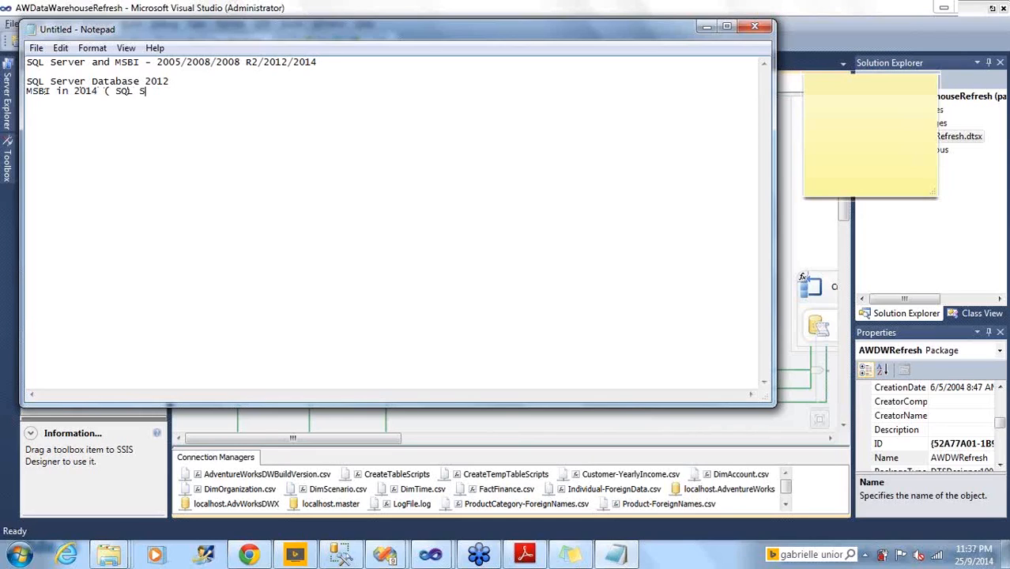
type("erver 2014")
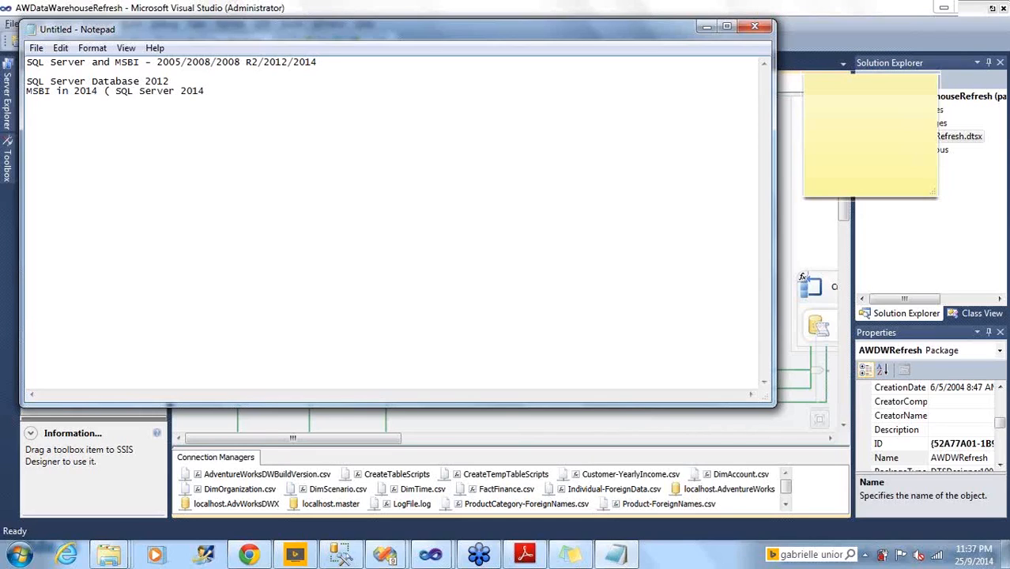
type(")")
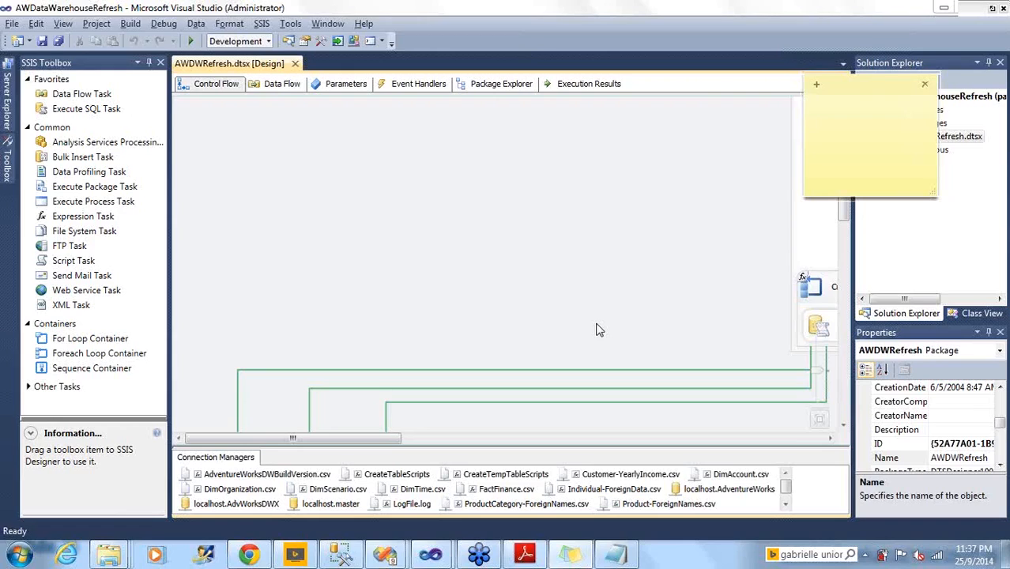
- Select the blank sticky note, delete it, and confirm Yes
left_click(870, 110)
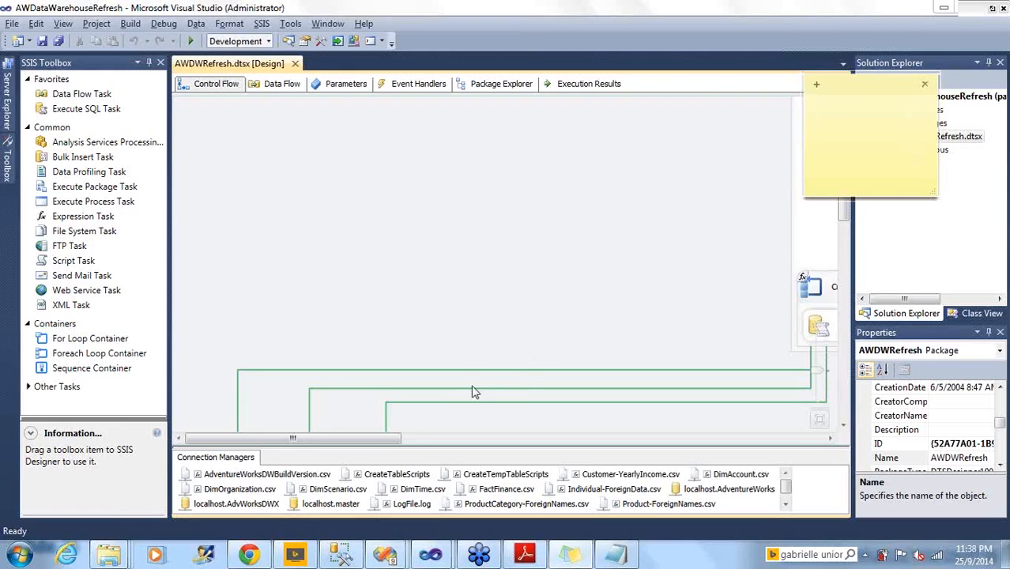
left_click(854, 127)
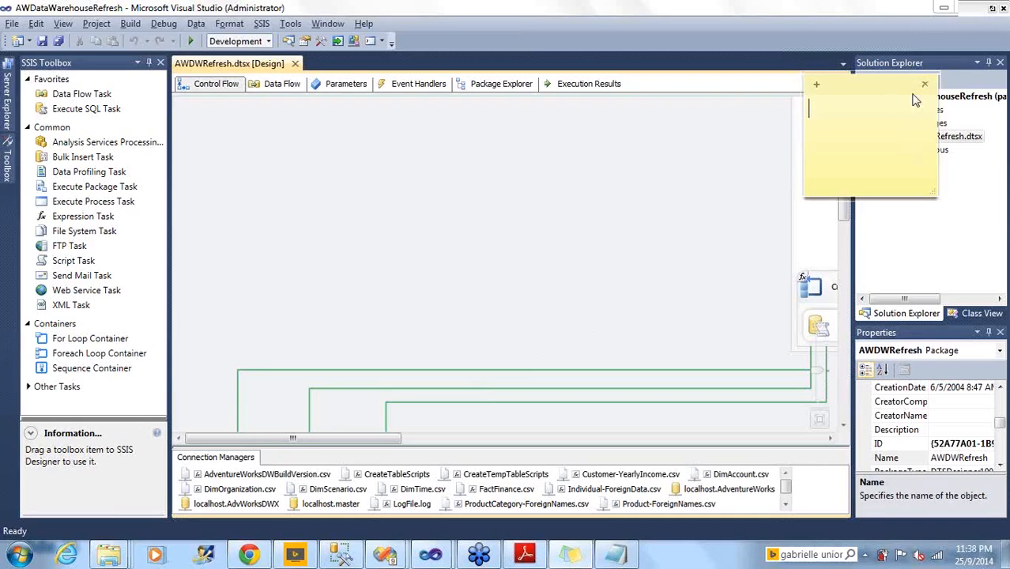
left_click(921, 83)
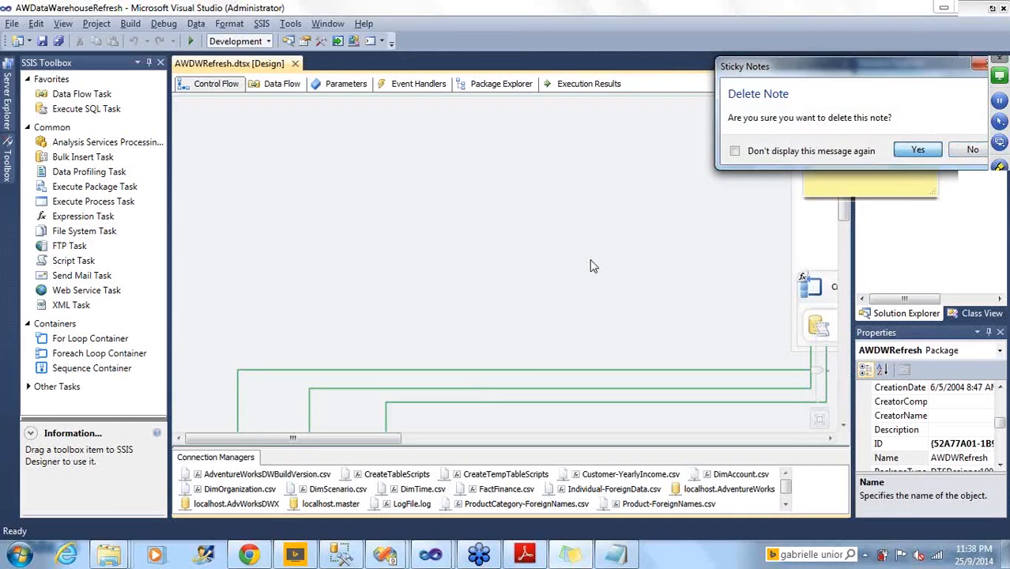
left_click(917, 150)
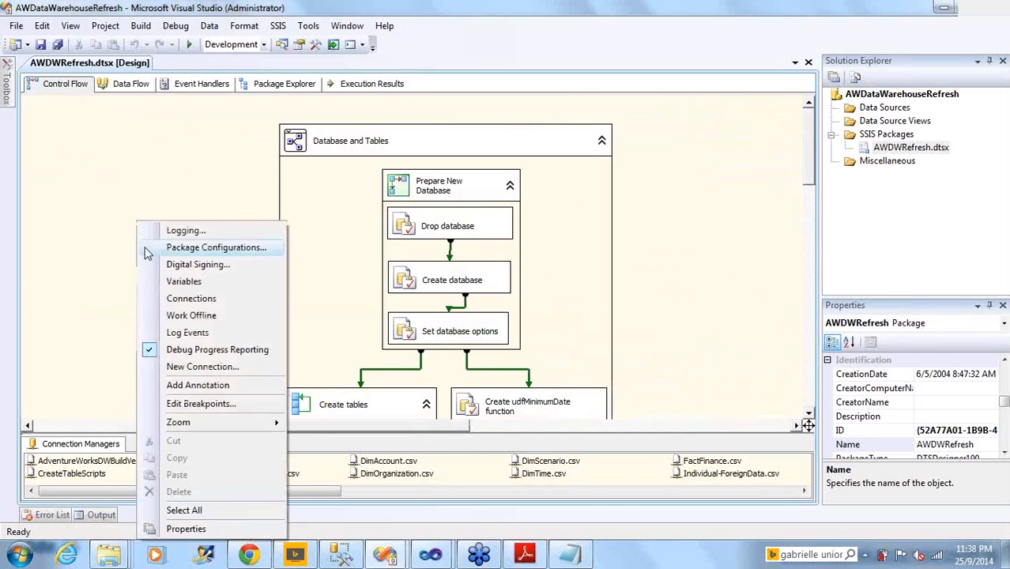
mouse_move(164, 281)
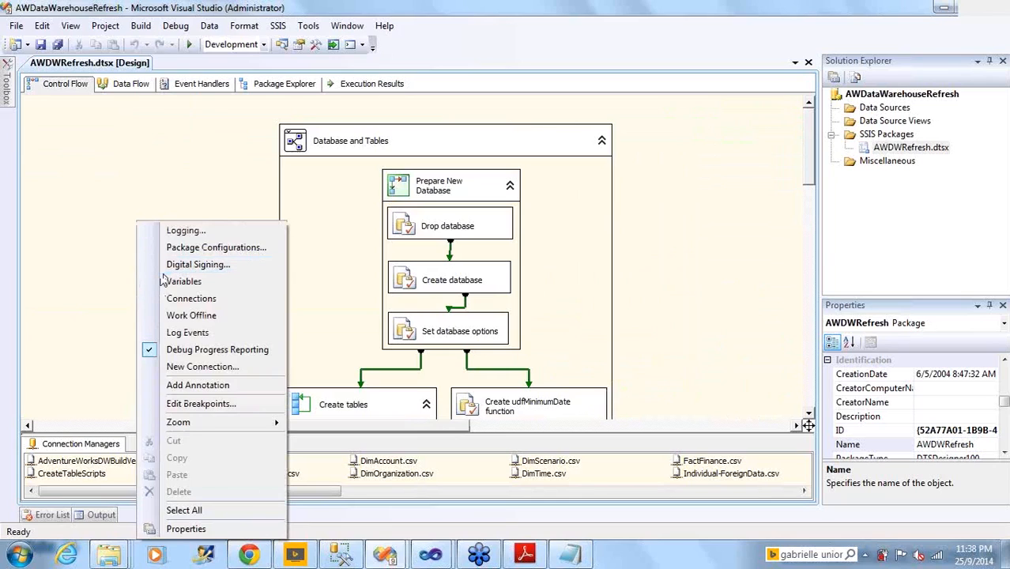
- Dismiss the design surface context menu and open the Windows Start menu
left_click(139, 274)
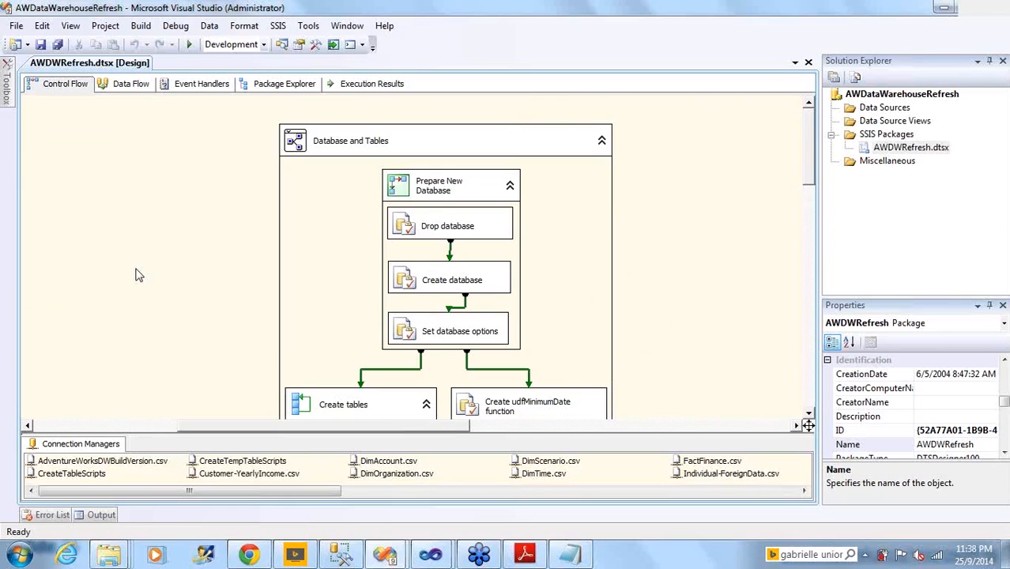
mouse_move(26, 406)
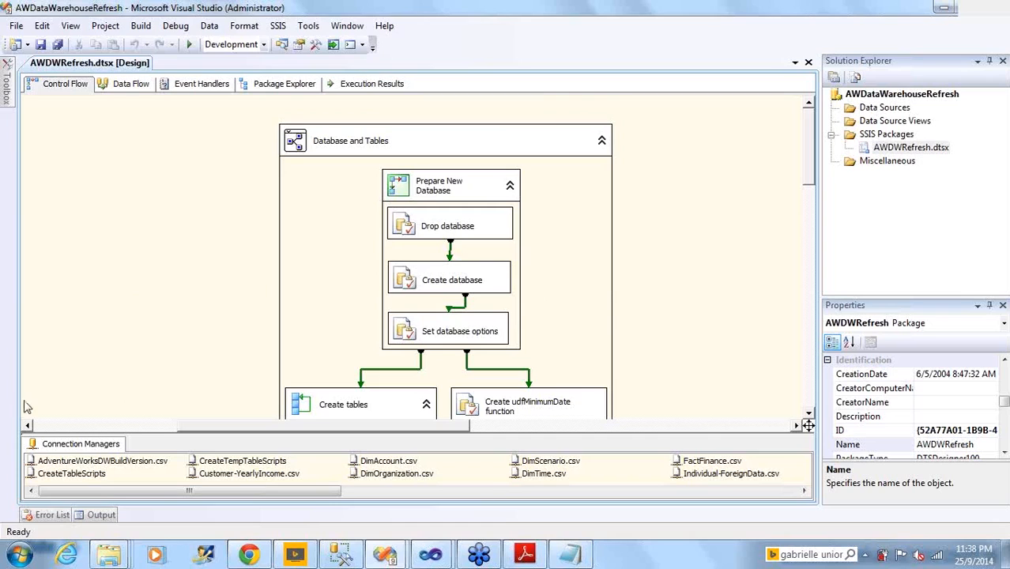
left_click(17, 549)
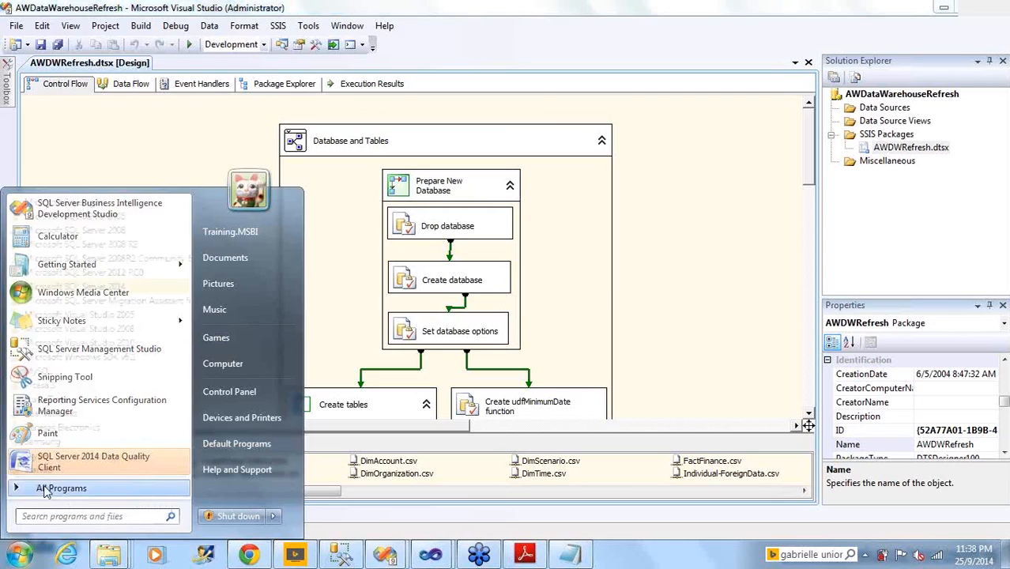
- Browse All Programs, then dismiss the Start menu to return to the designer
left_click(50, 488)
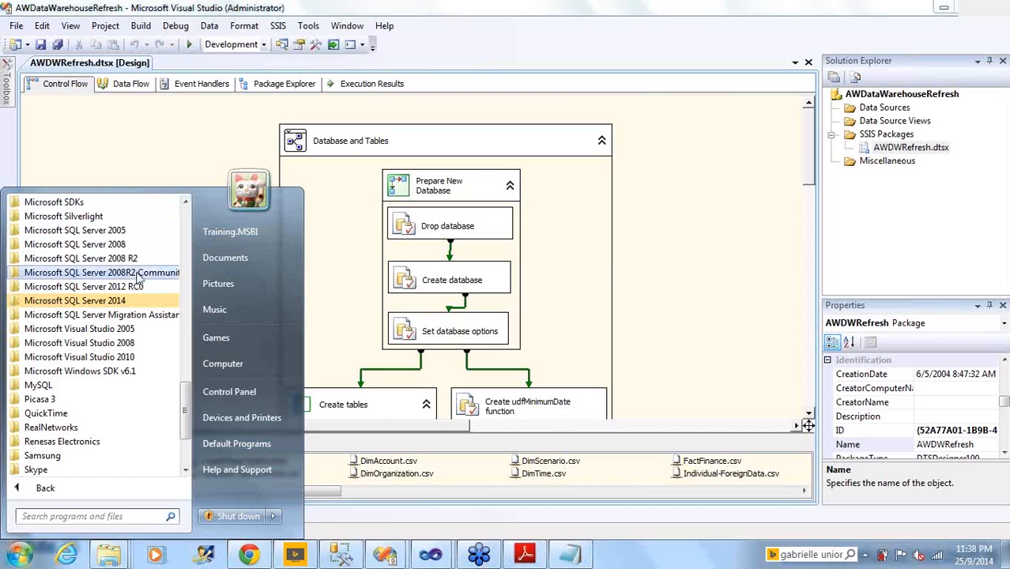
mouse_move(134, 238)
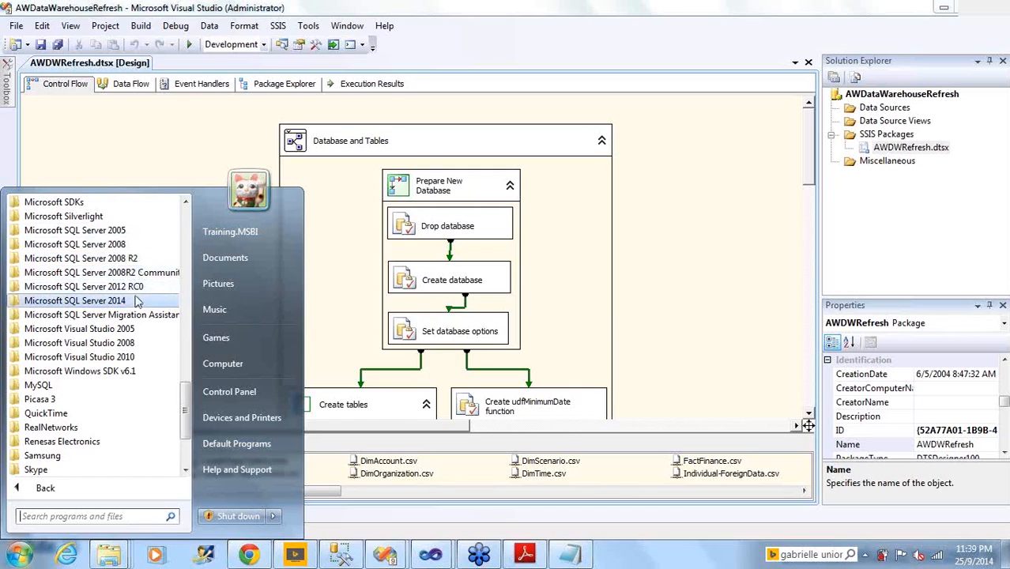
mouse_move(136, 230)
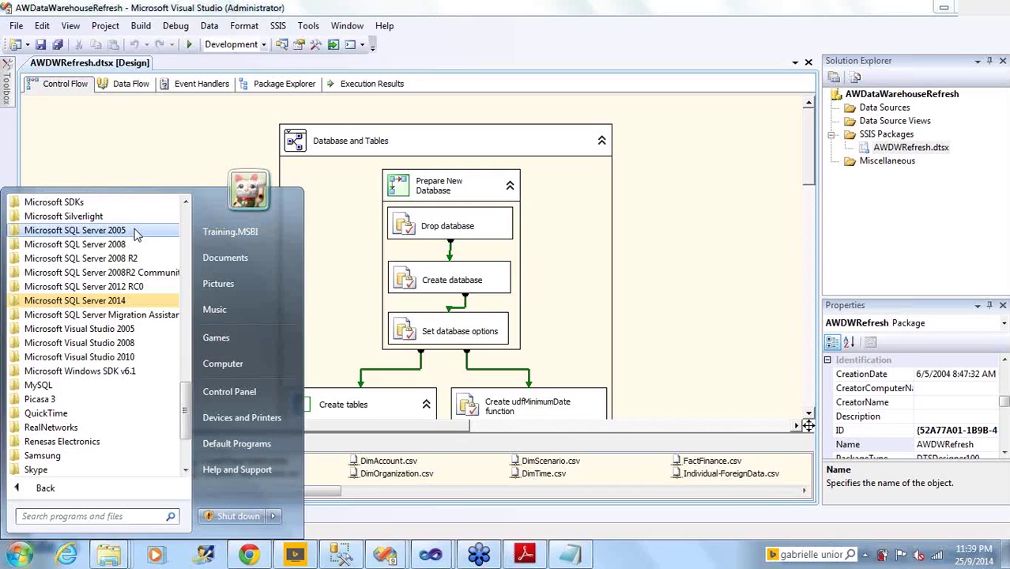
mouse_move(102, 272)
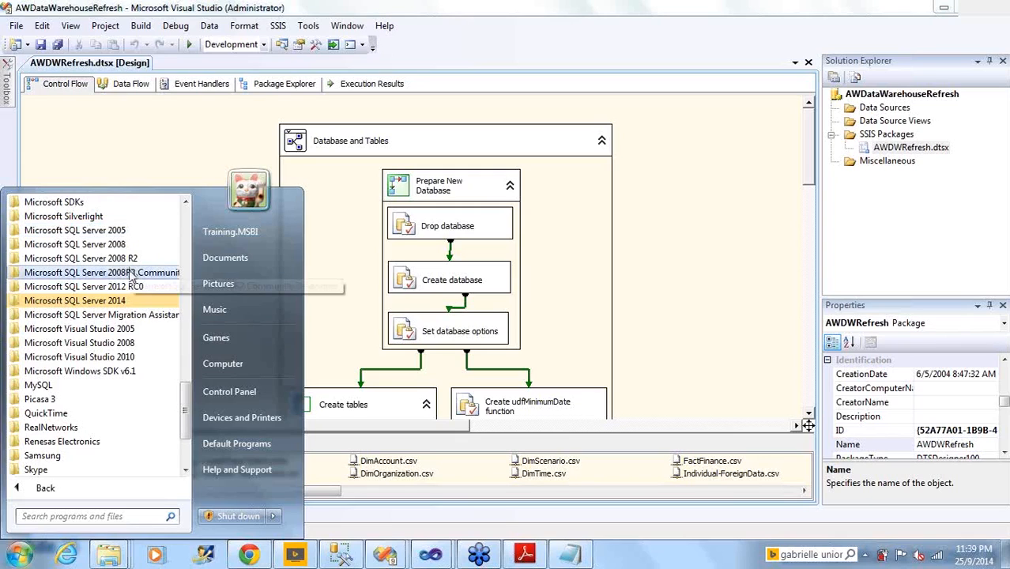
left_click(84, 286)
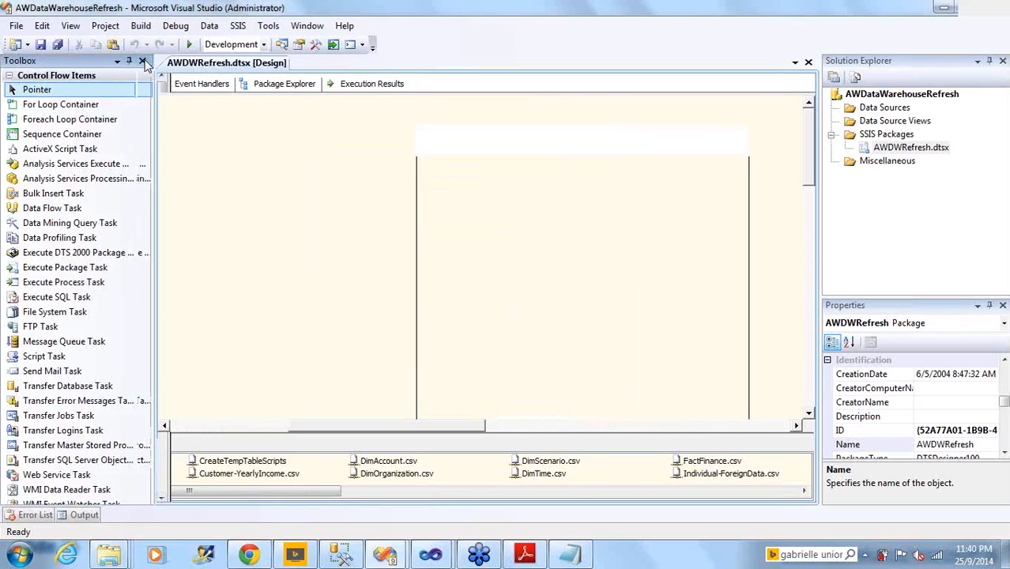
- Pin the Toolbox, show the DimDepartmentGroup data flow, and expand Transformations and Destinations
left_click(201, 83)
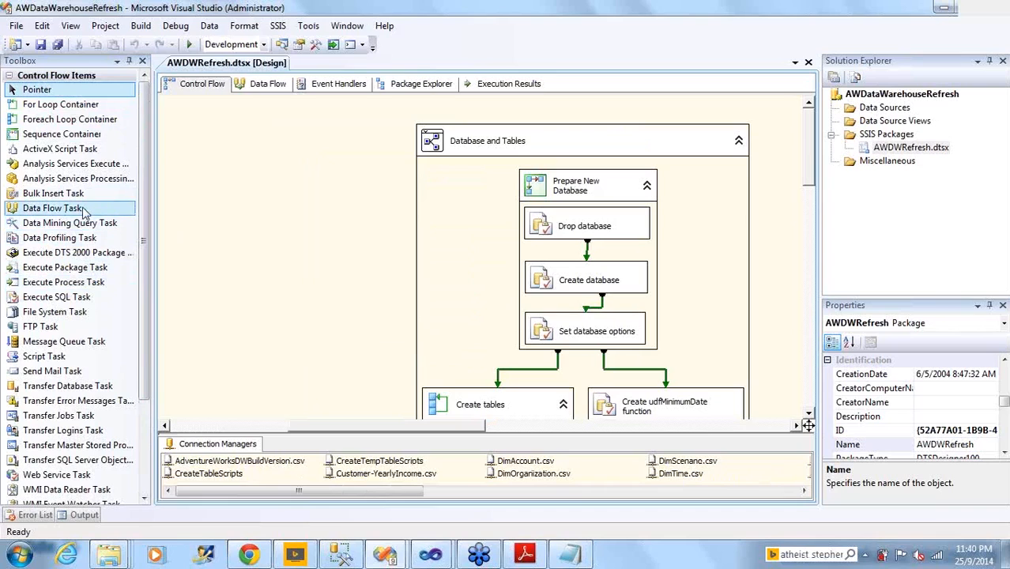
mouse_move(76, 222)
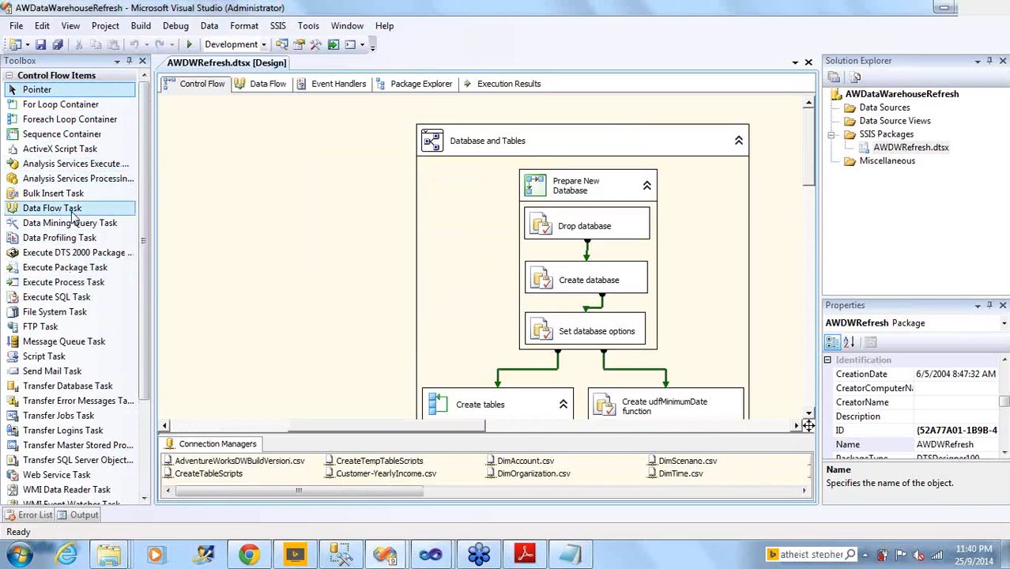
left_click(267, 83)
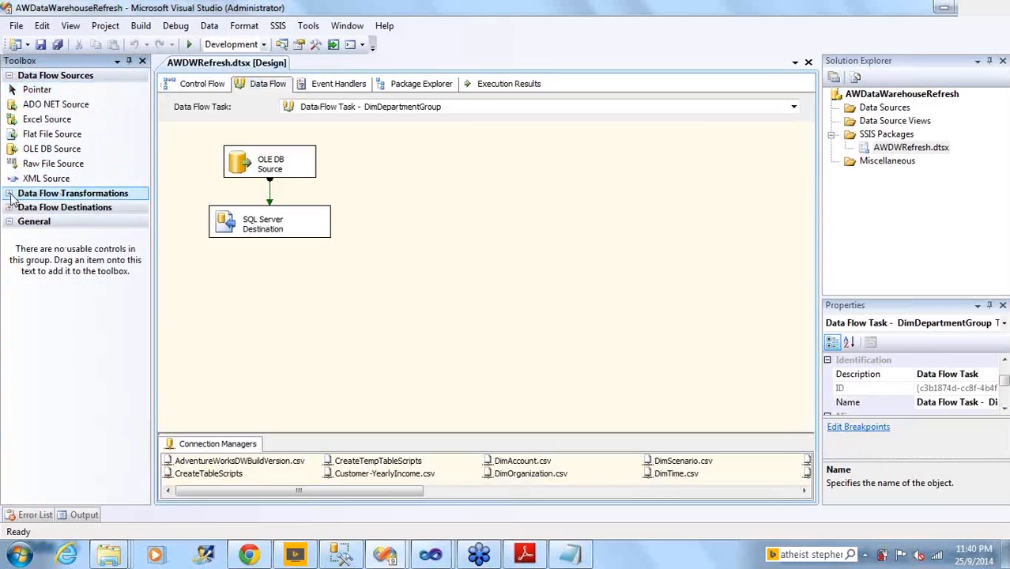
left_click(72, 193)
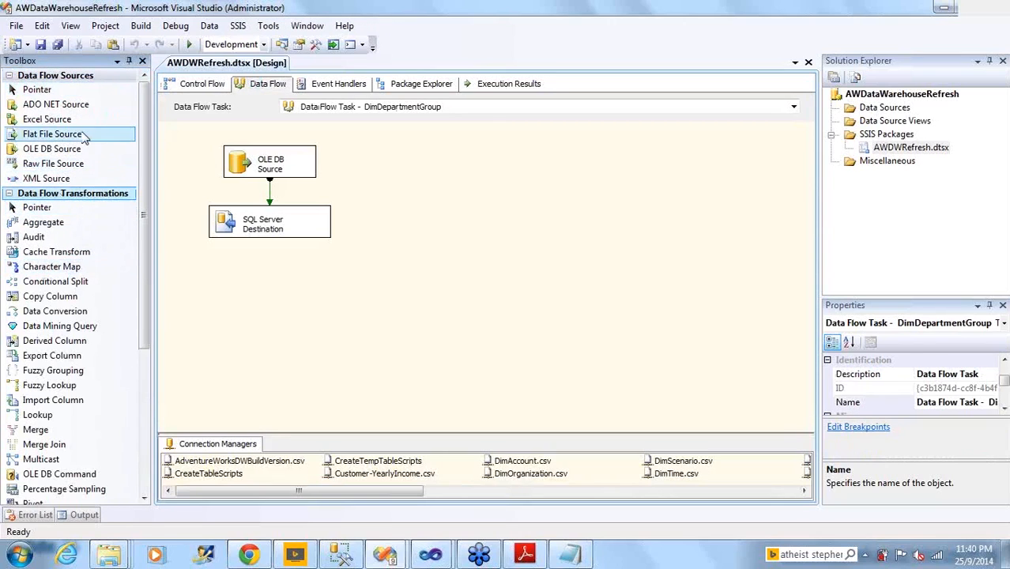
mouse_move(75, 123)
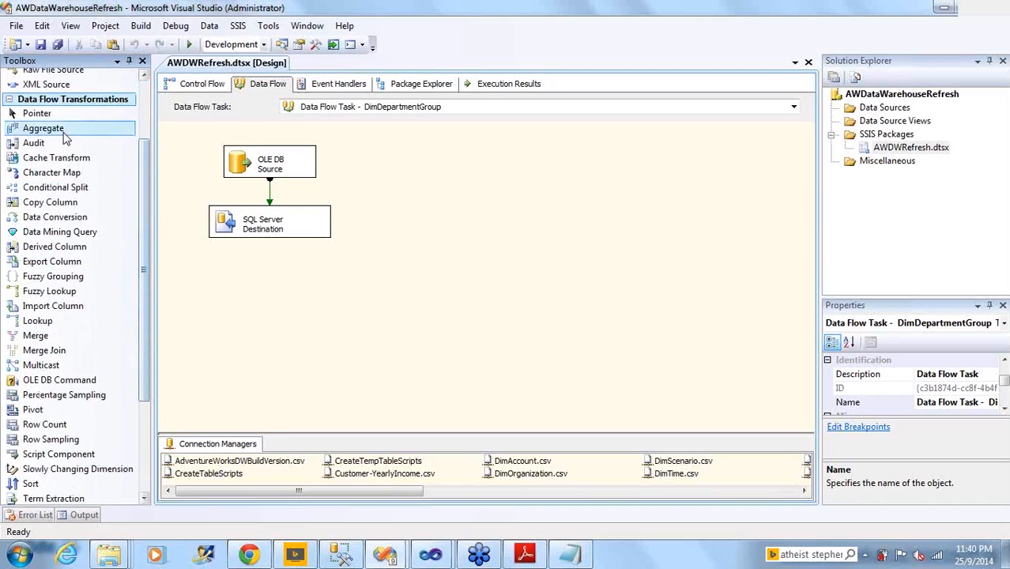
mouse_move(144, 486)
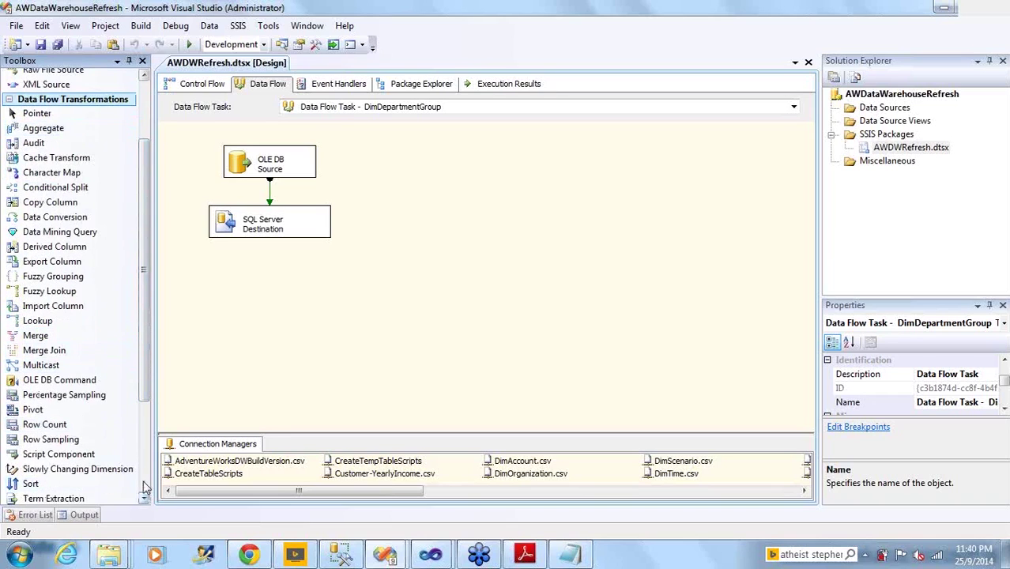
scroll("down", 3)
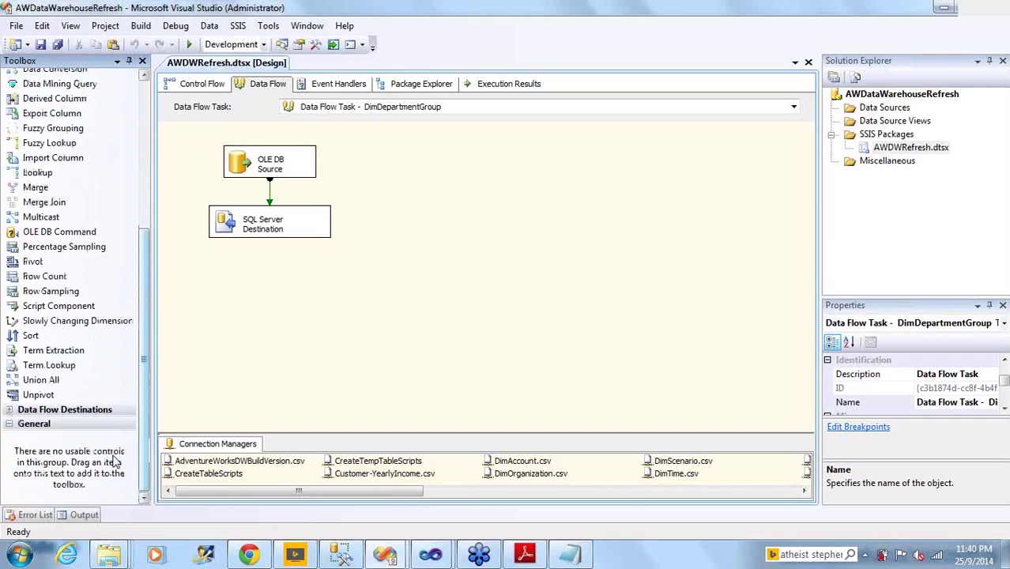
left_click(65, 409)
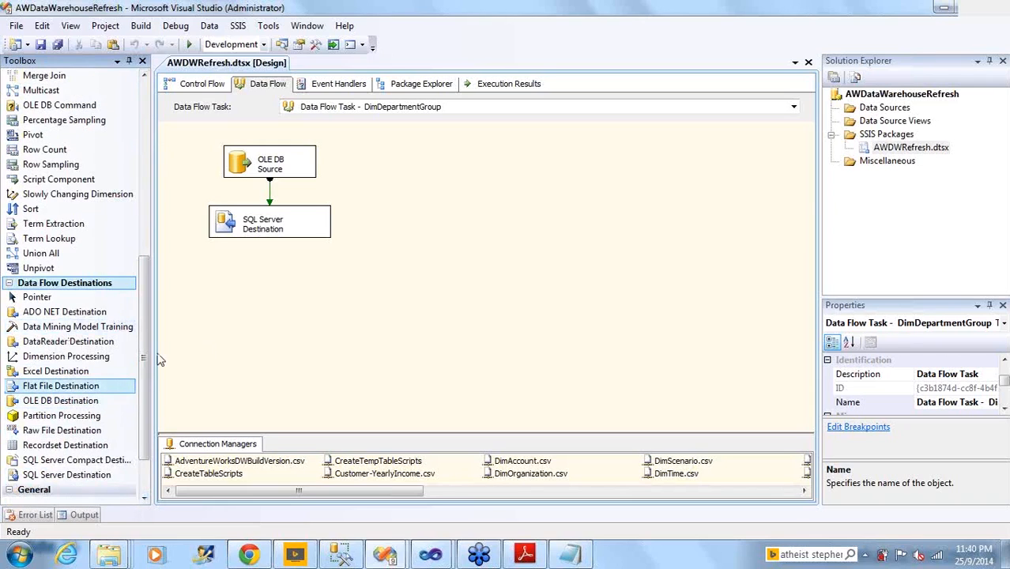
mouse_move(77, 327)
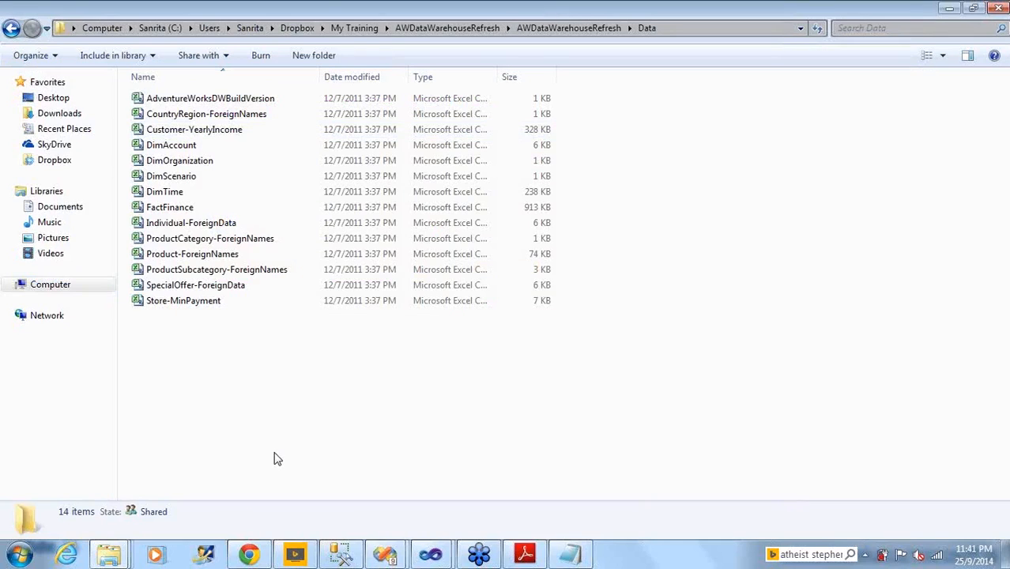
mouse_move(377, 554)
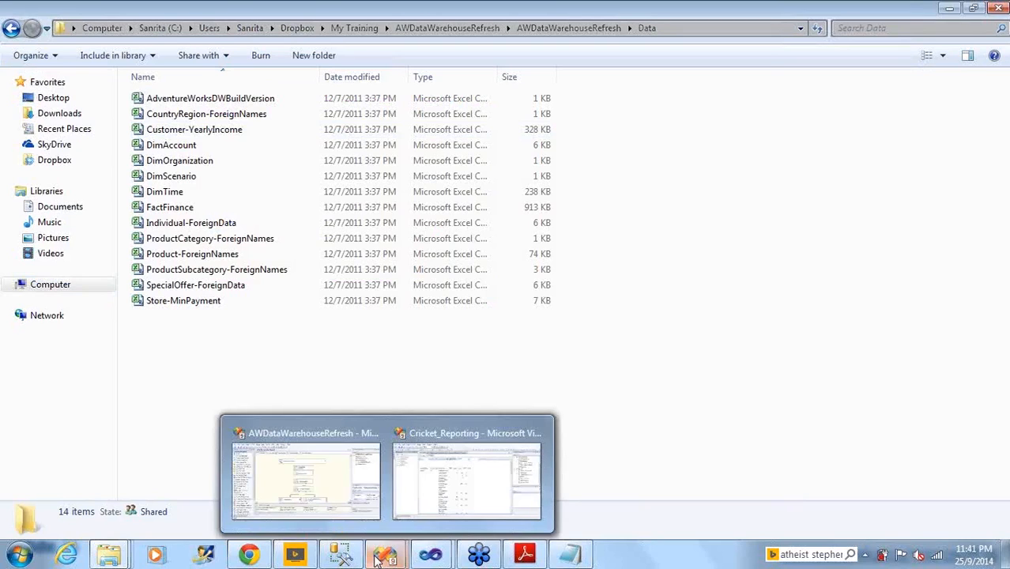
mouse_move(275, 342)
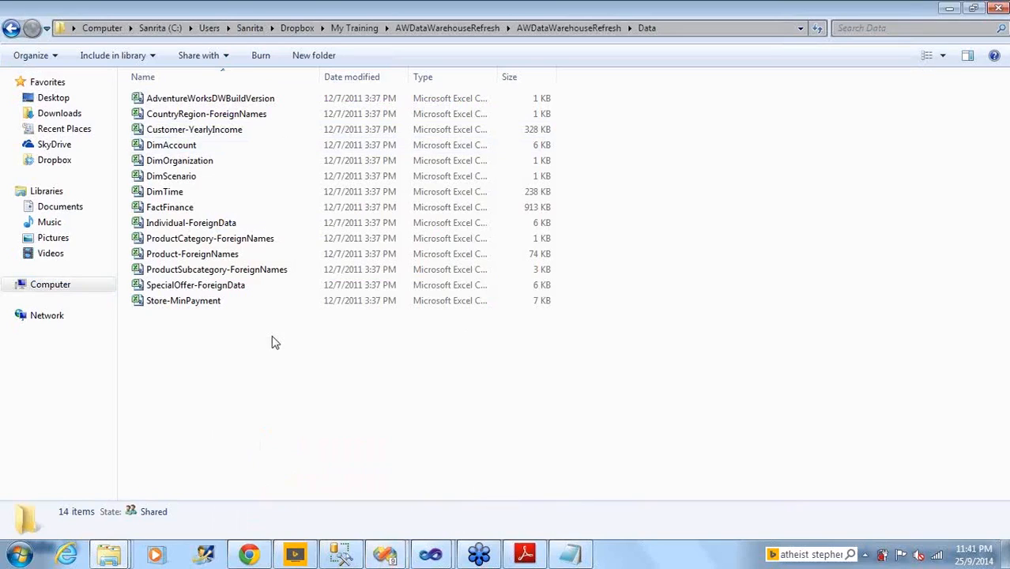
mouse_move(278, 349)
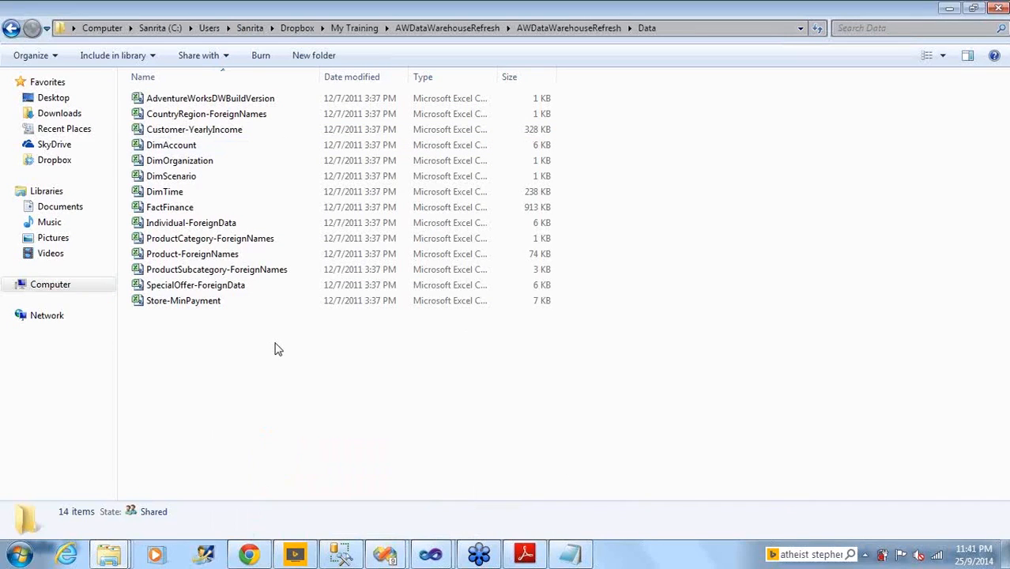
mouse_move(335, 409)
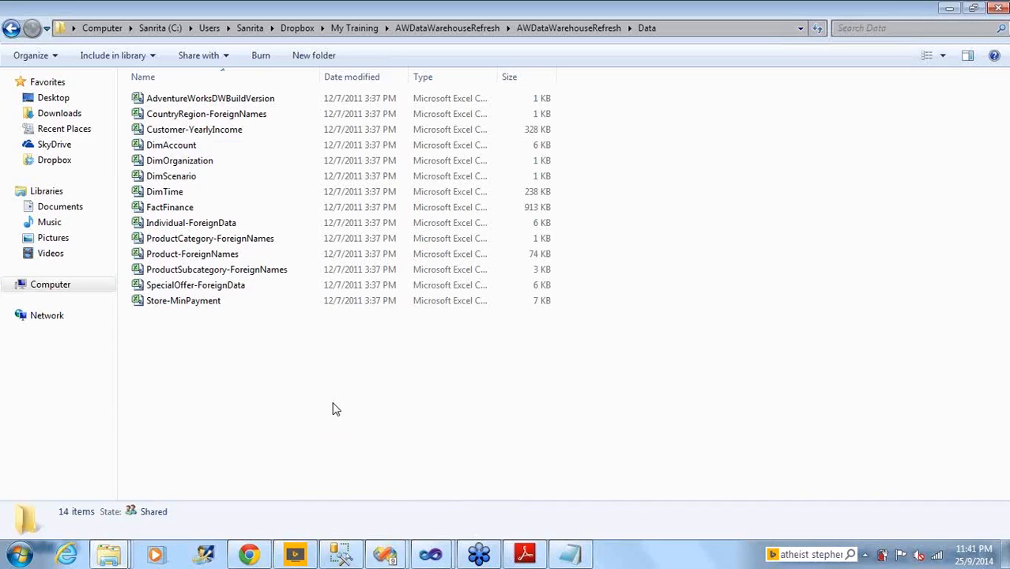
mouse_move(388, 555)
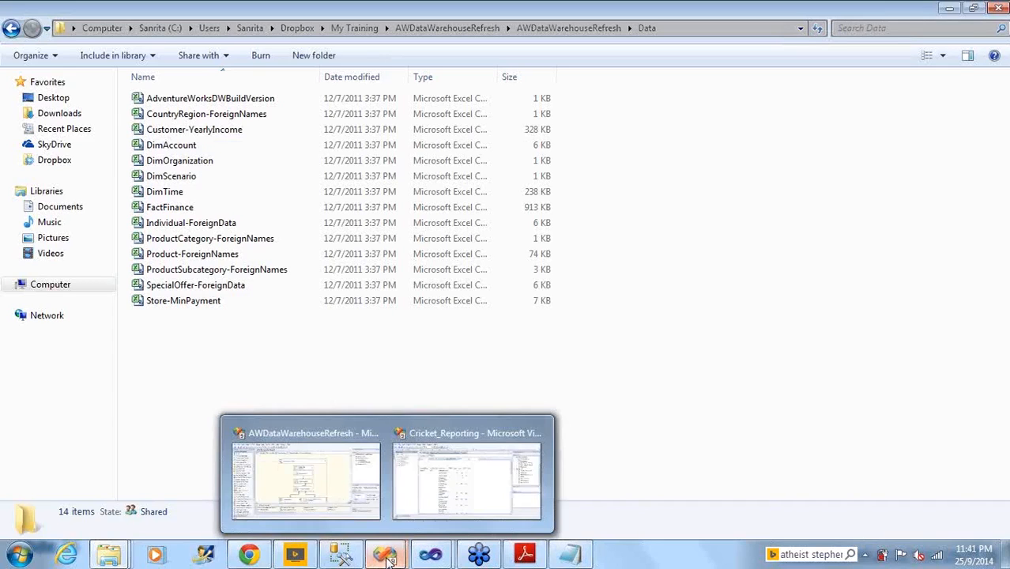
mouse_move(344, 536)
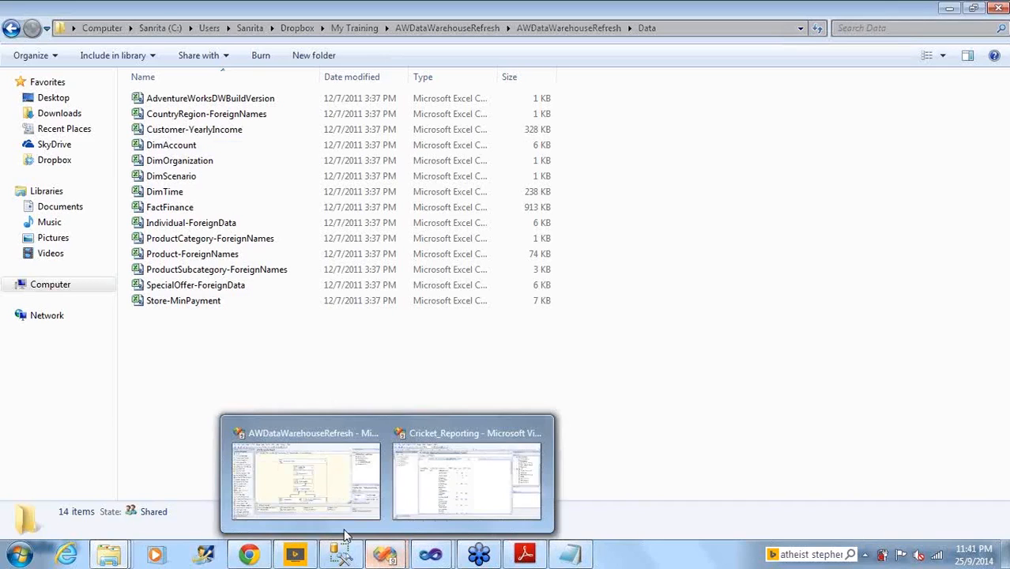
- Switch back to the AWDataWarehouseRefresh Visual Studio window from the taskbar
left_click(306, 478)
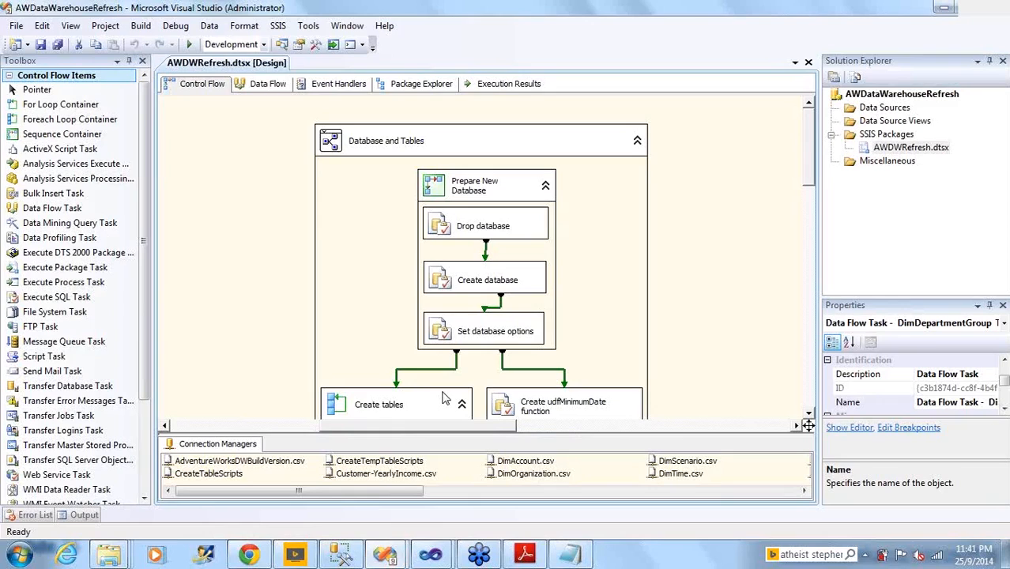
mouse_move(720, 340)
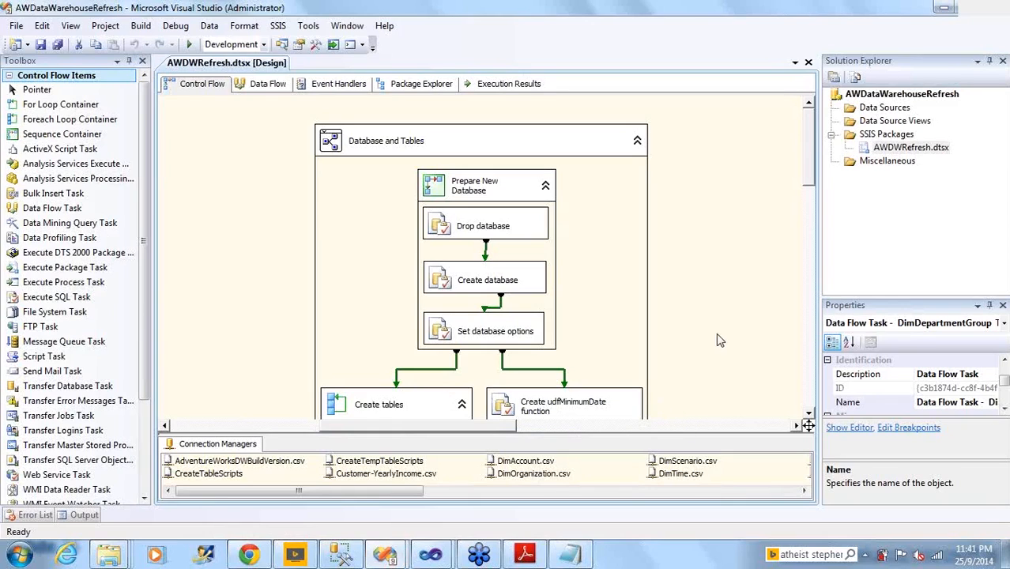
mouse_move(738, 380)
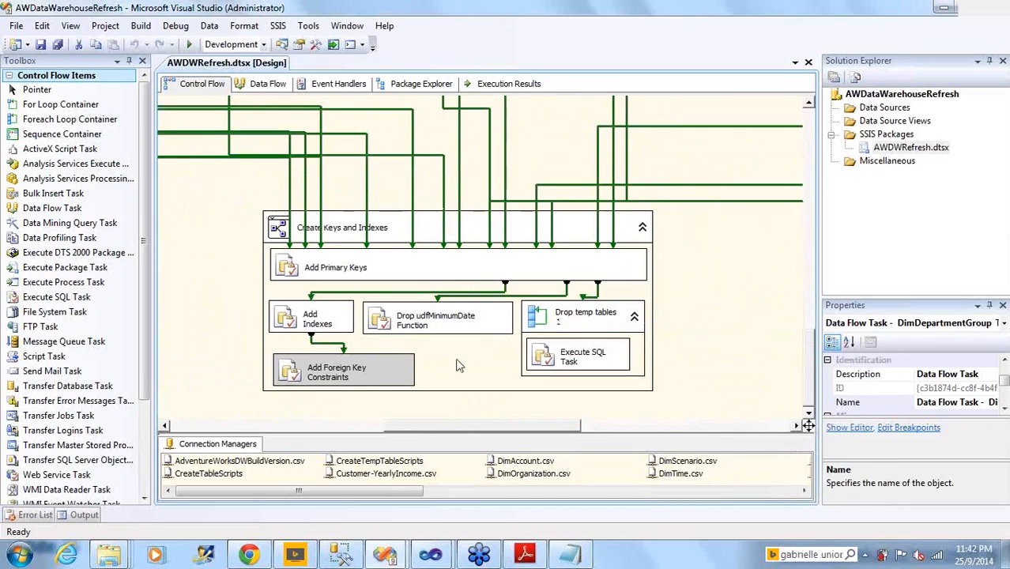
mouse_move(260, 169)
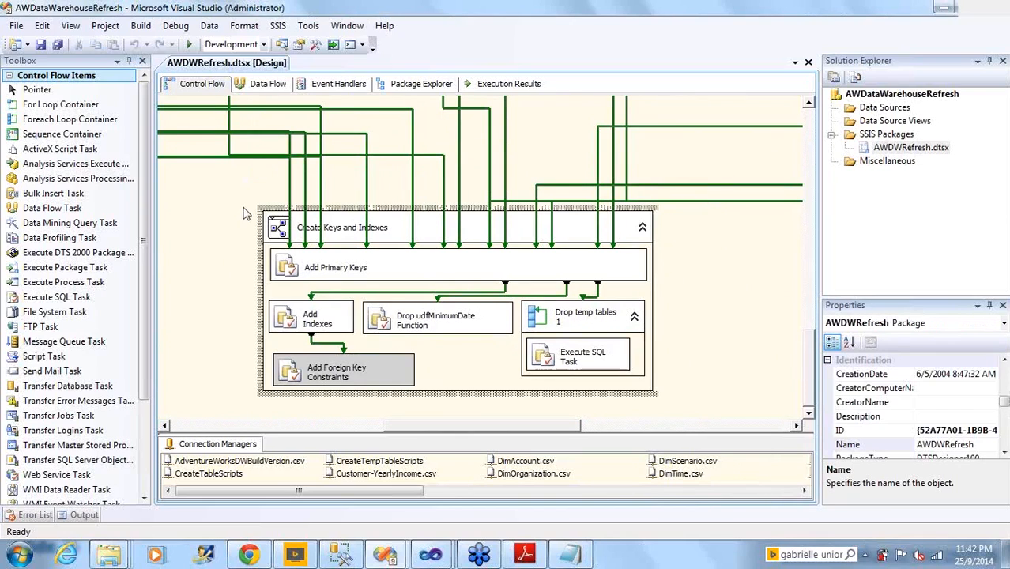
- Open the FactCurrencyRate task's data flow and examine its OLE DB Source
left_click(439, 317)
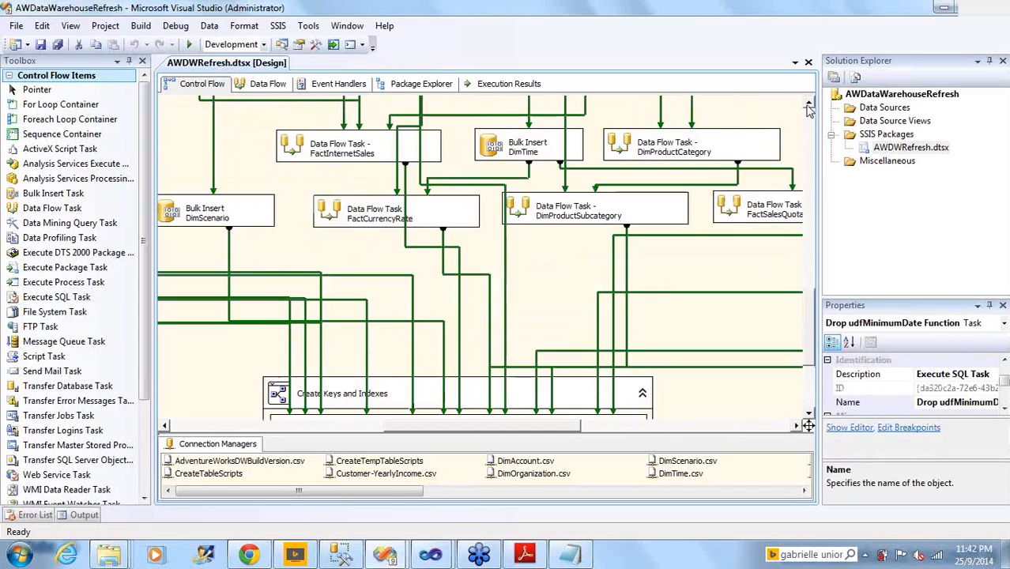
left_click(370, 148)
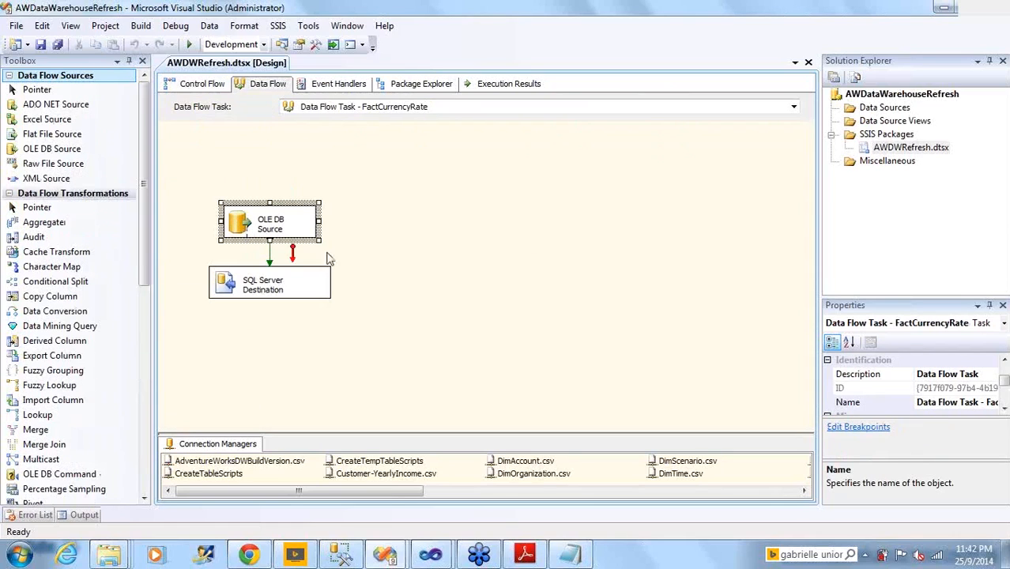
double_click(270, 223)
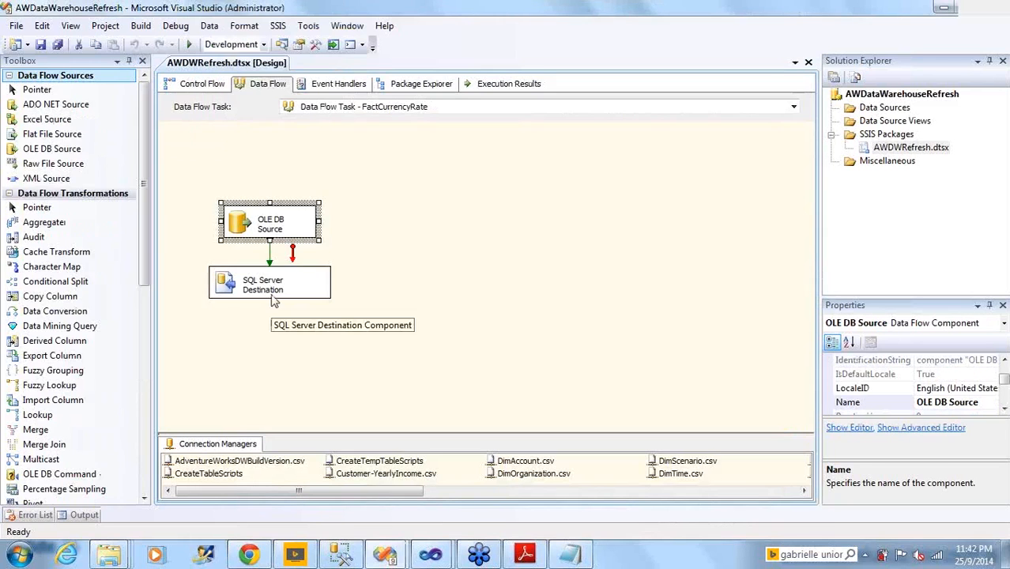
- Inspect the SQL Server Destination, then return to the package's Control Flow
left_click(269, 284)
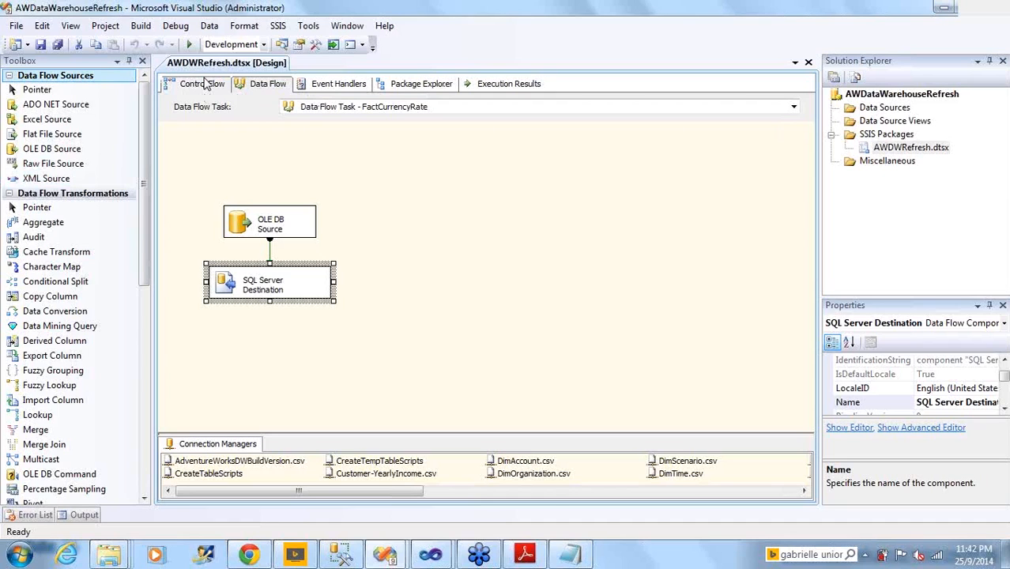
left_click(202, 84)
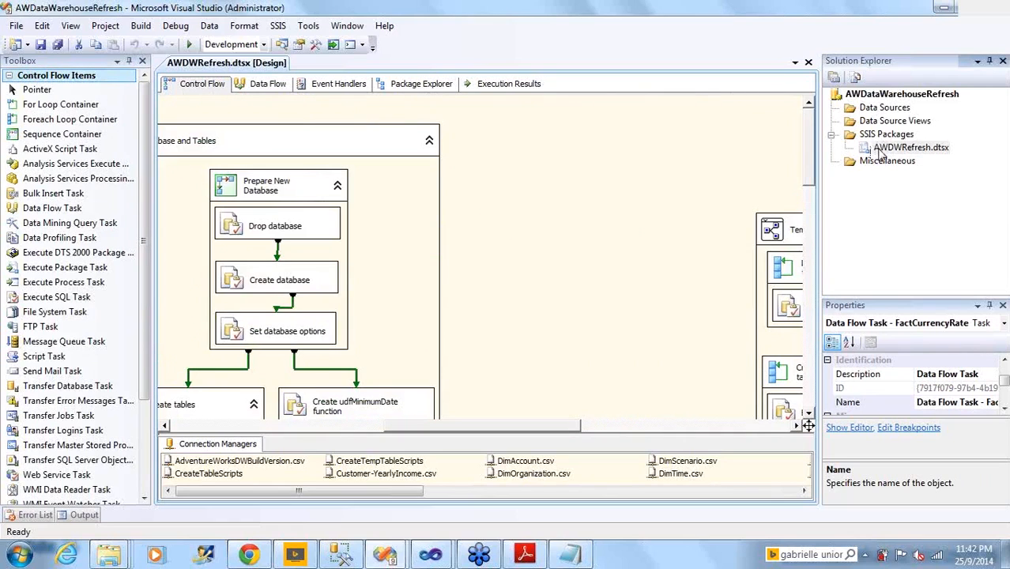
- Run the AWDWRefresh package, watch tasks turn green, then view its Progress log
left_click(911, 147)
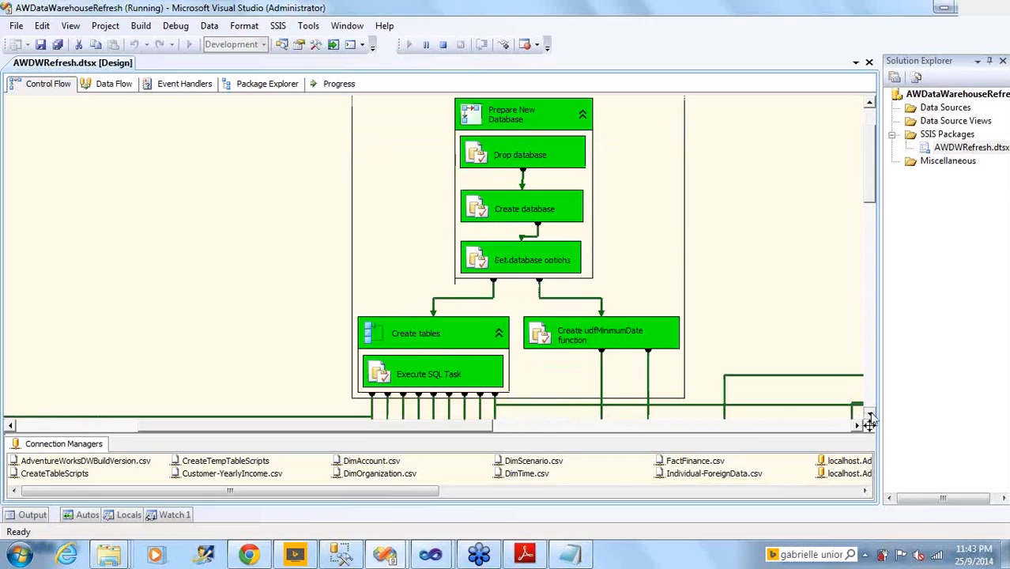
scroll("down", 3)
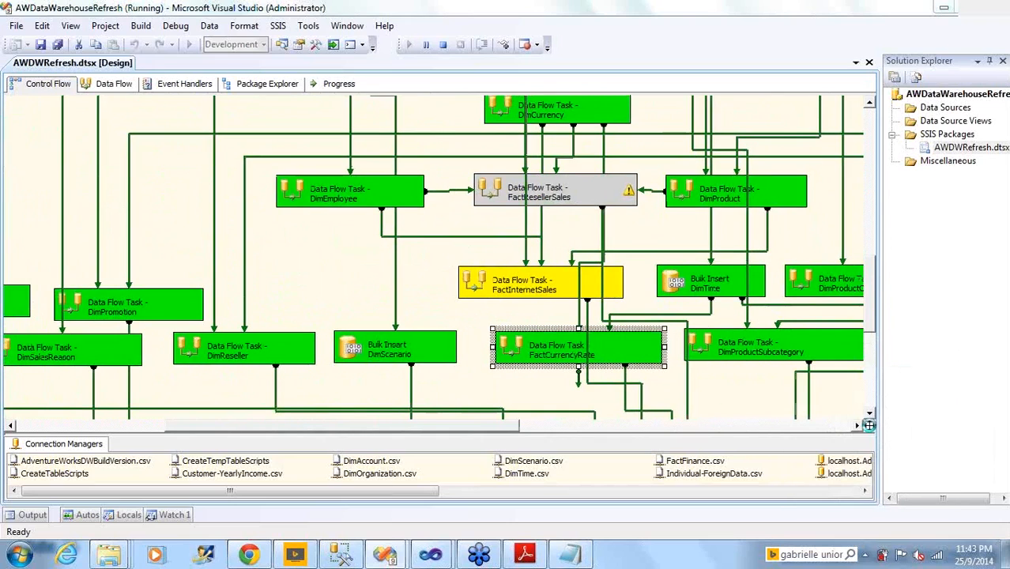
scroll("down", 3)
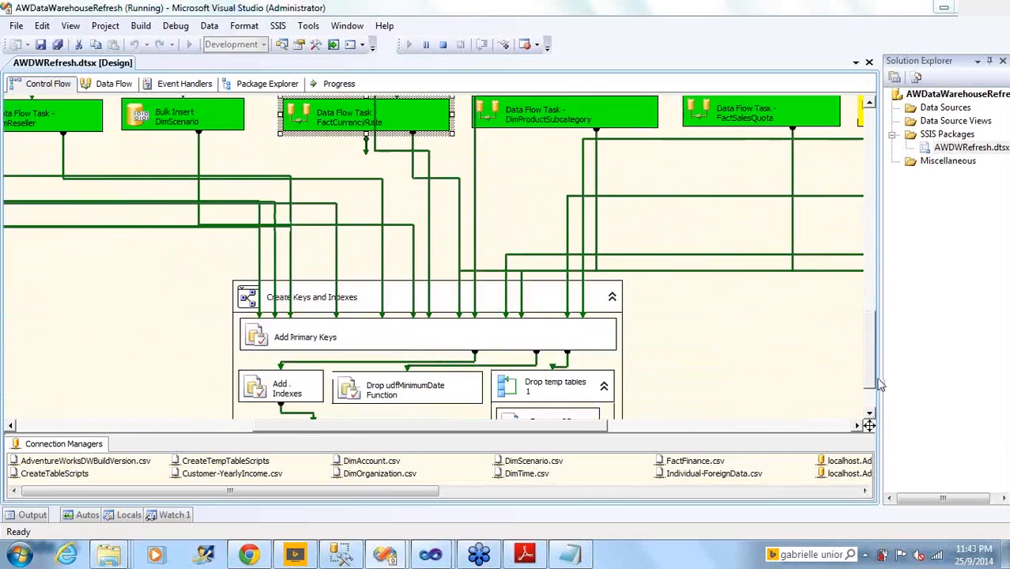
left_click(338, 83)
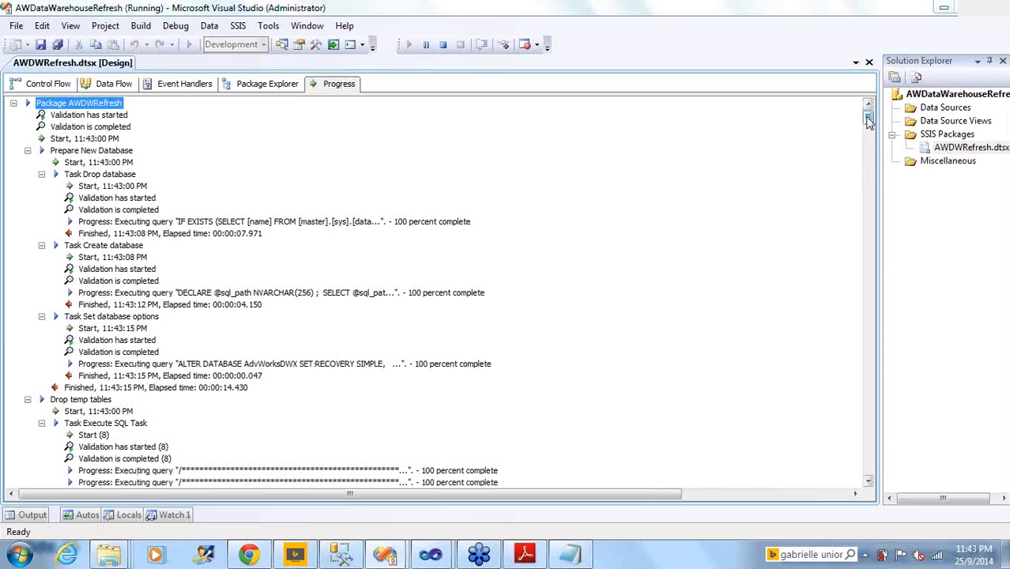
- Confirm the run finished in 51.590 seconds, check Control Flow, and switch to the 2014 designer
scroll("down", 3)
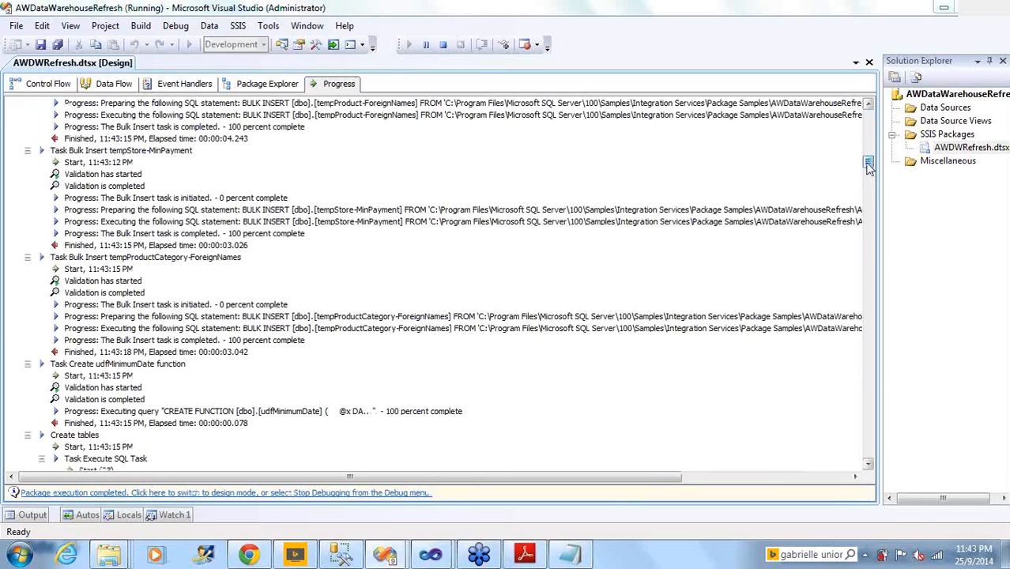
left_click(46, 83)
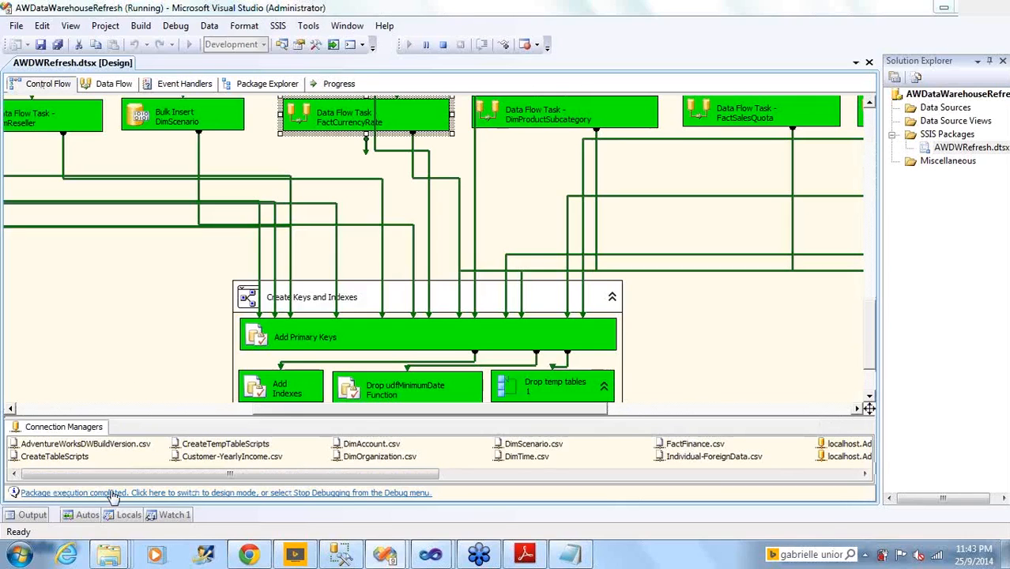
mouse_move(801, 347)
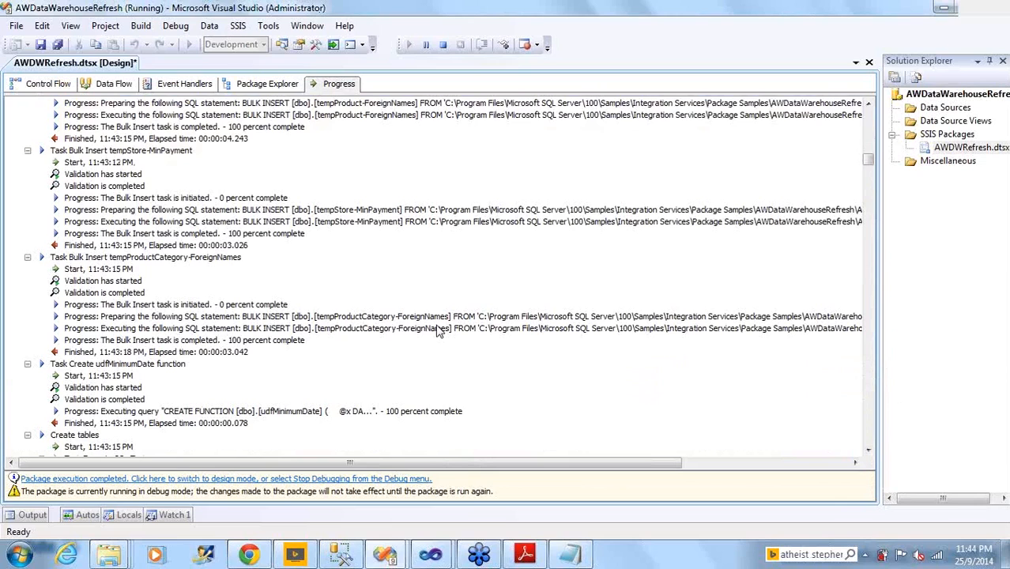
scroll("down", 3)
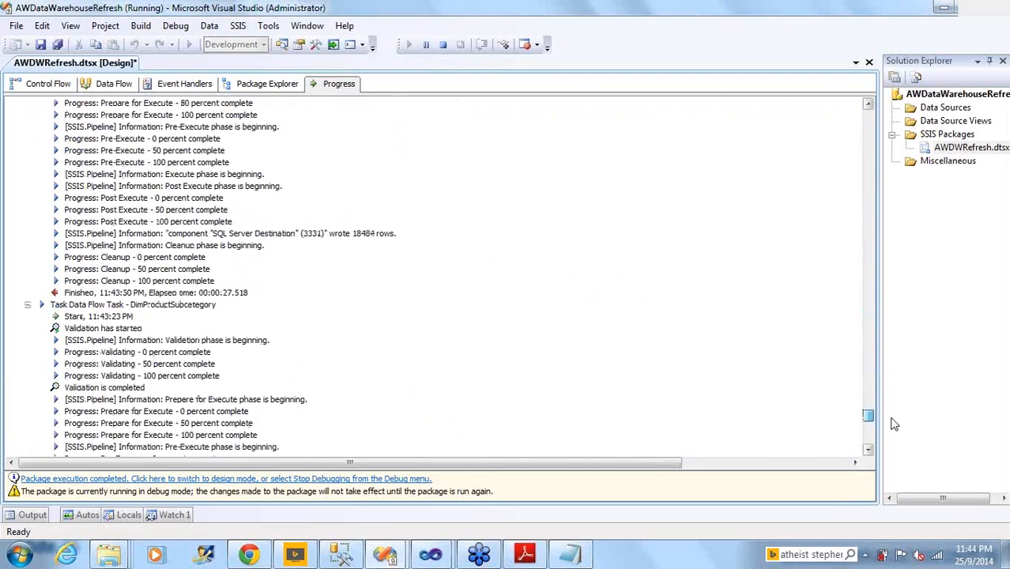
scroll("down", 3)
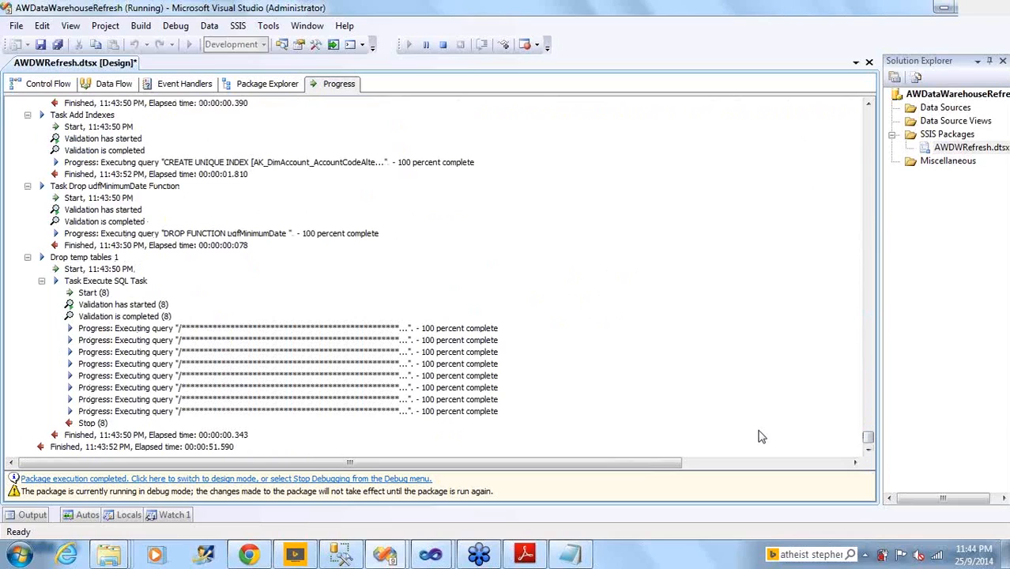
left_click(47, 84)
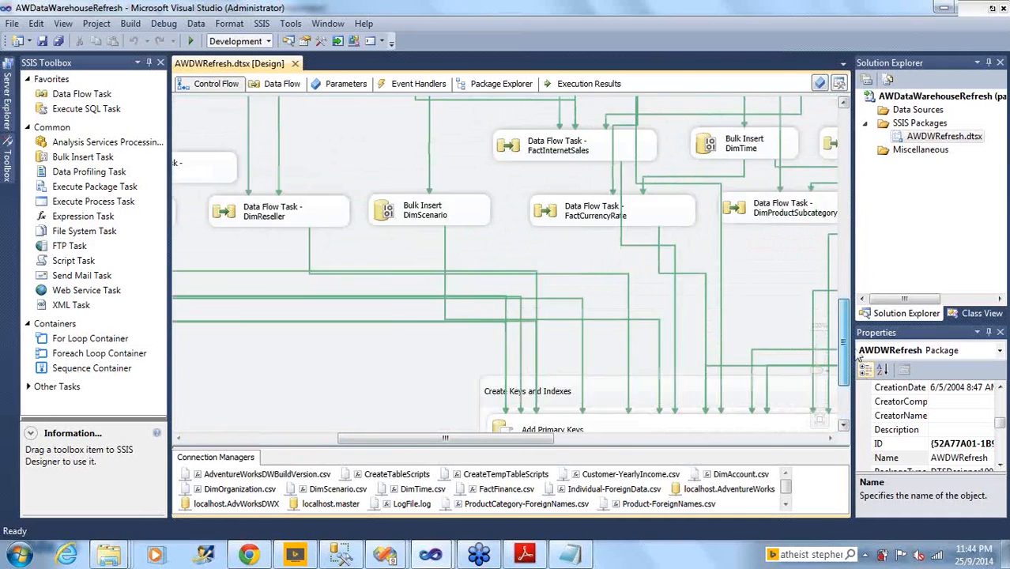
scroll("up", 3)
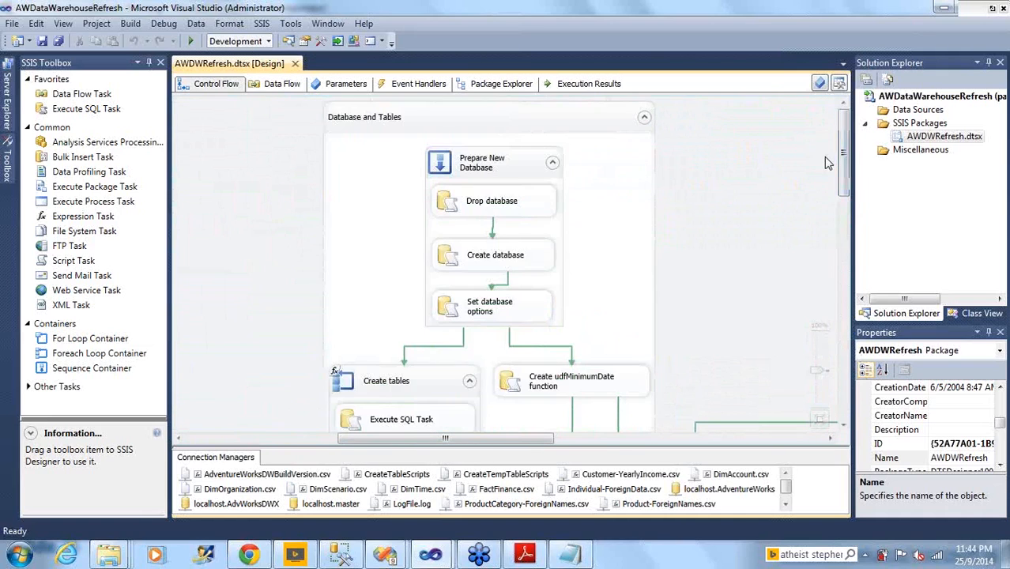
left_click(185, 40)
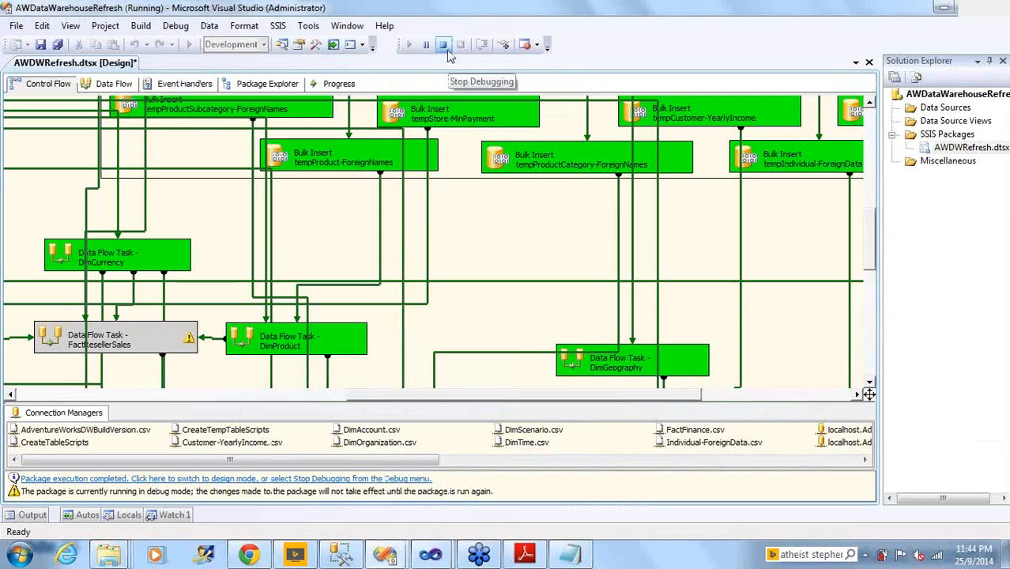
left_click(444, 45)
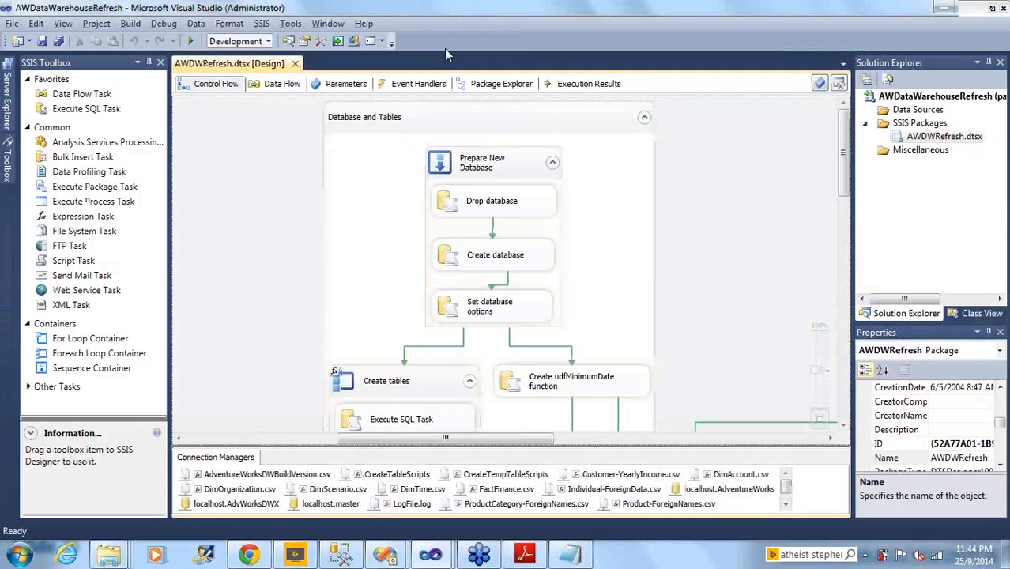
mouse_move(343, 113)
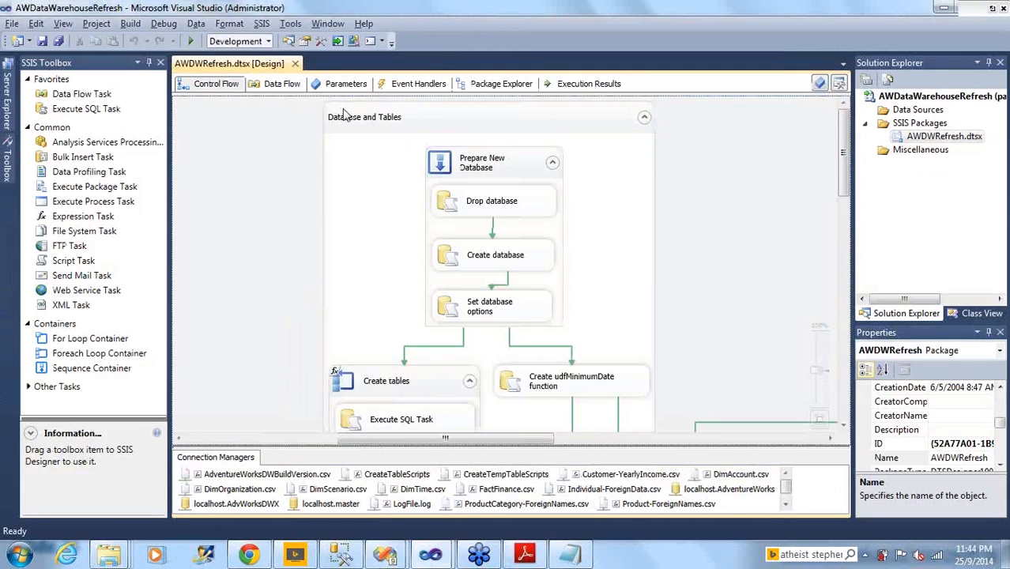
mouse_move(256, 177)
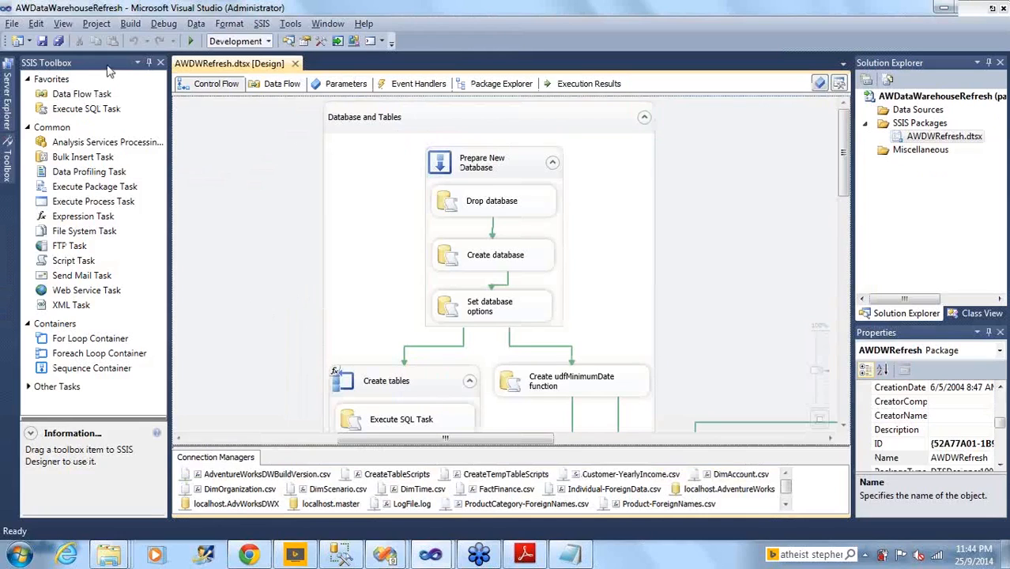
mouse_move(270, 238)
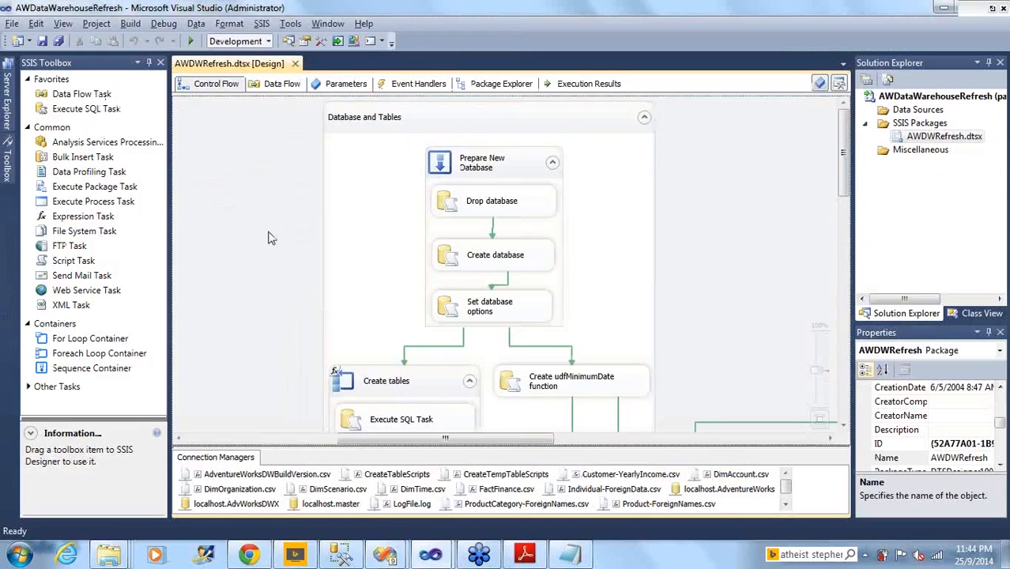
mouse_move(219, 120)
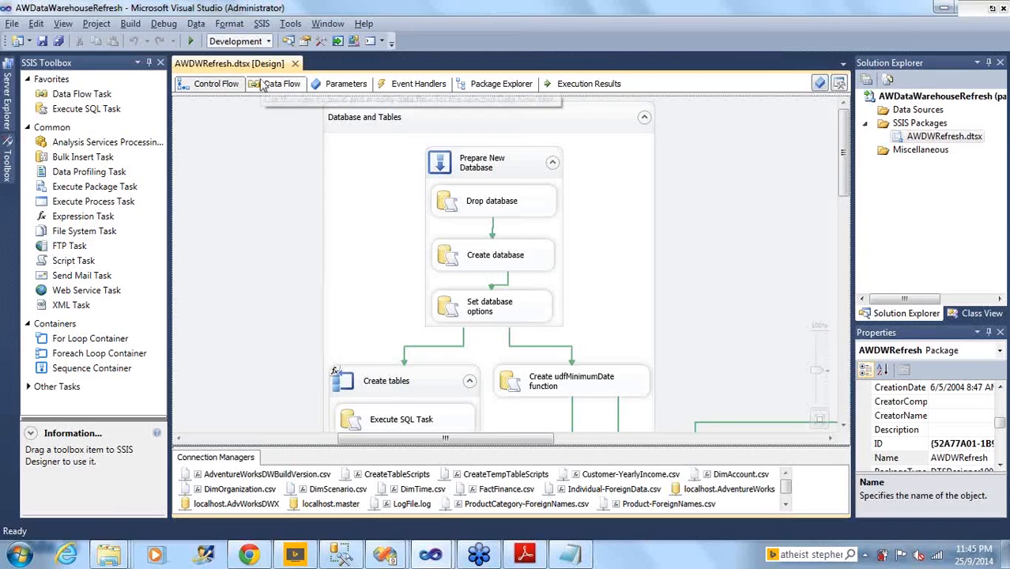
left_click(280, 83)
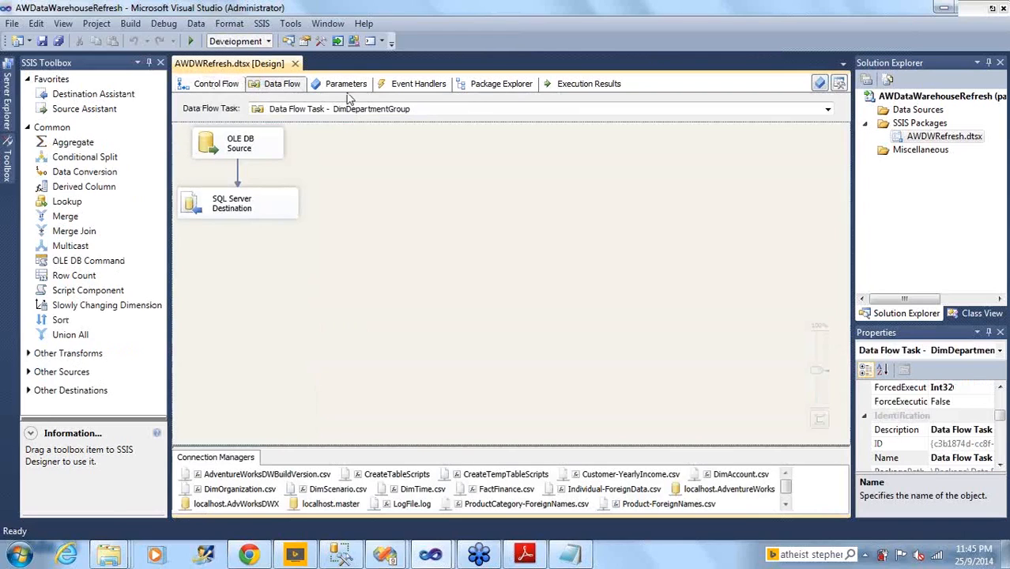
left_click(215, 83)
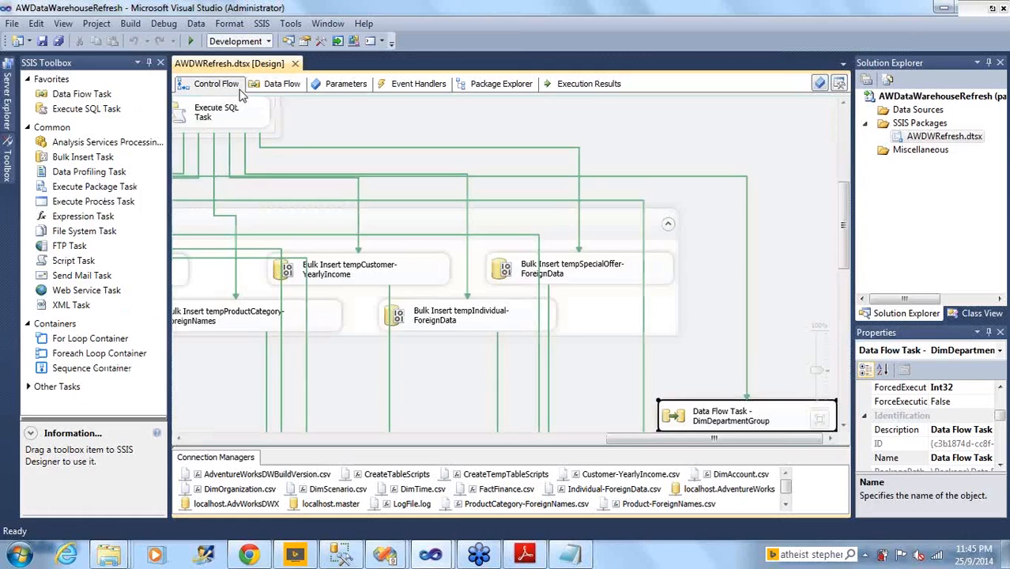
mouse_move(224, 95)
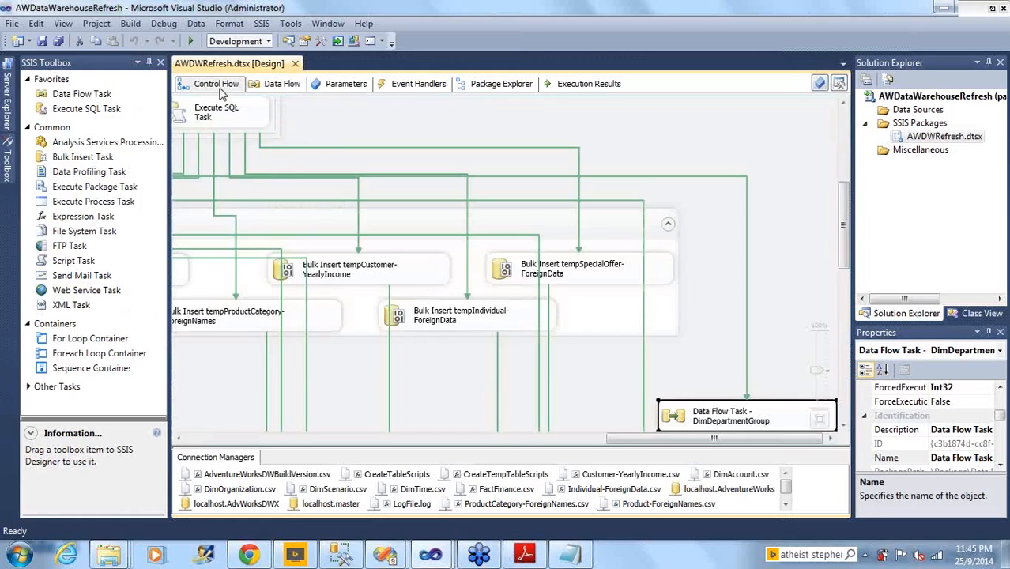
mouse_move(432, 310)
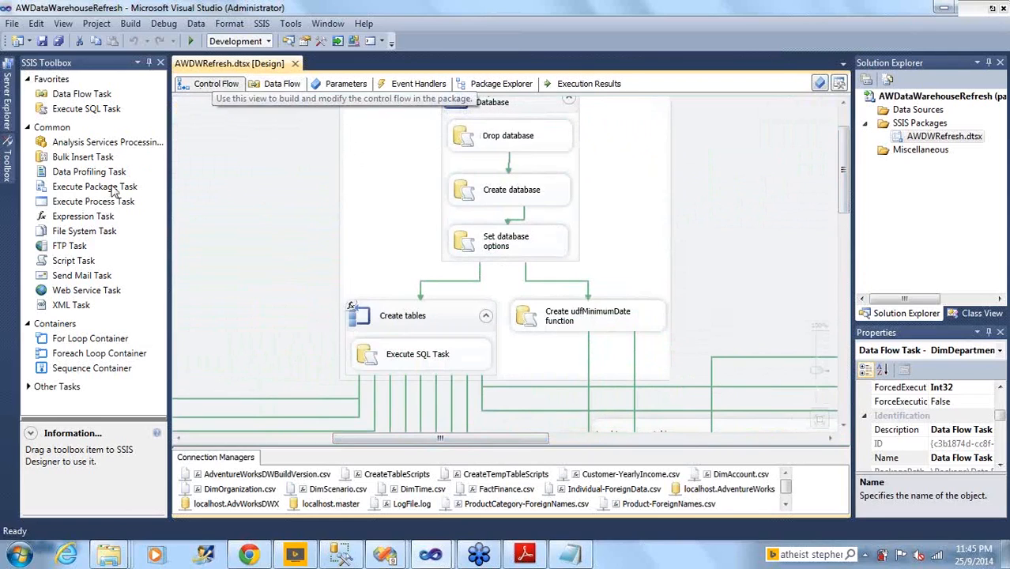
mouse_move(410, 173)
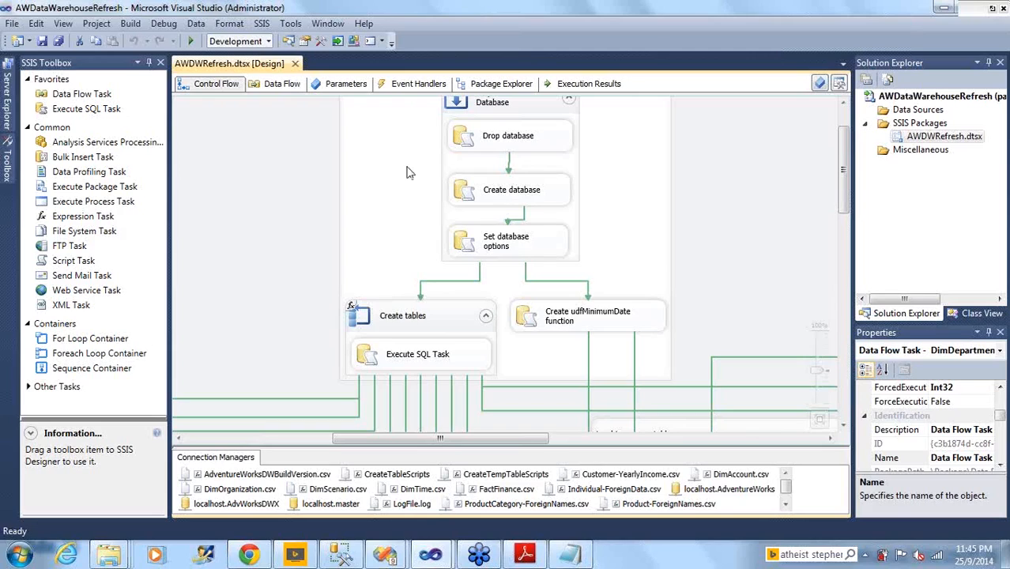
mouse_move(484, 222)
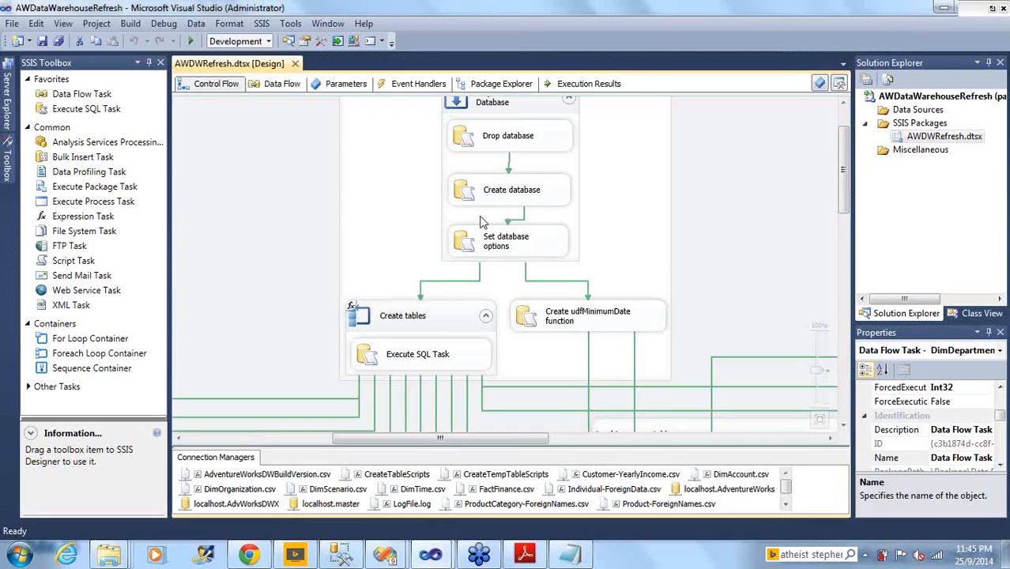
mouse_move(417, 362)
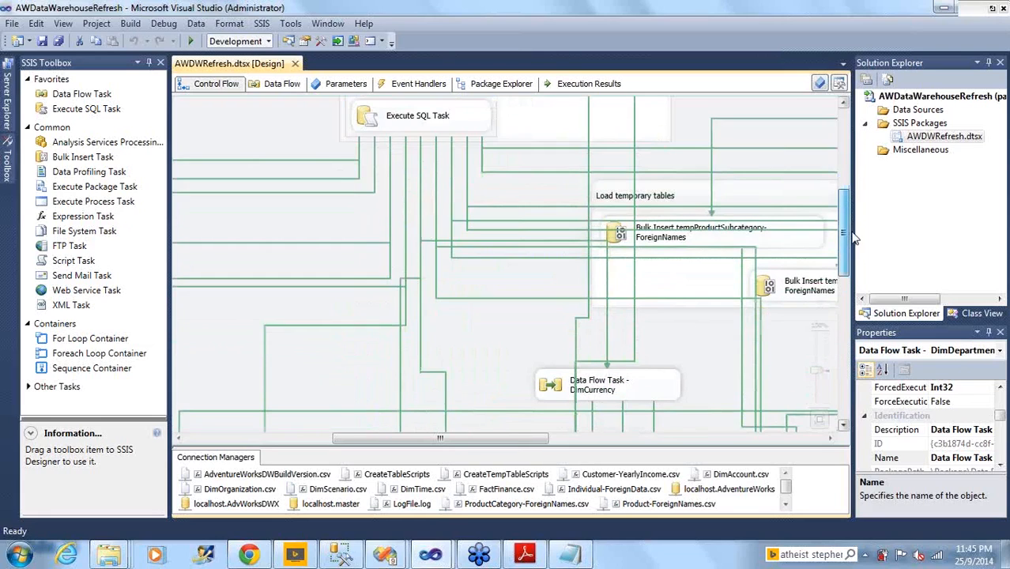
scroll("down", 3)
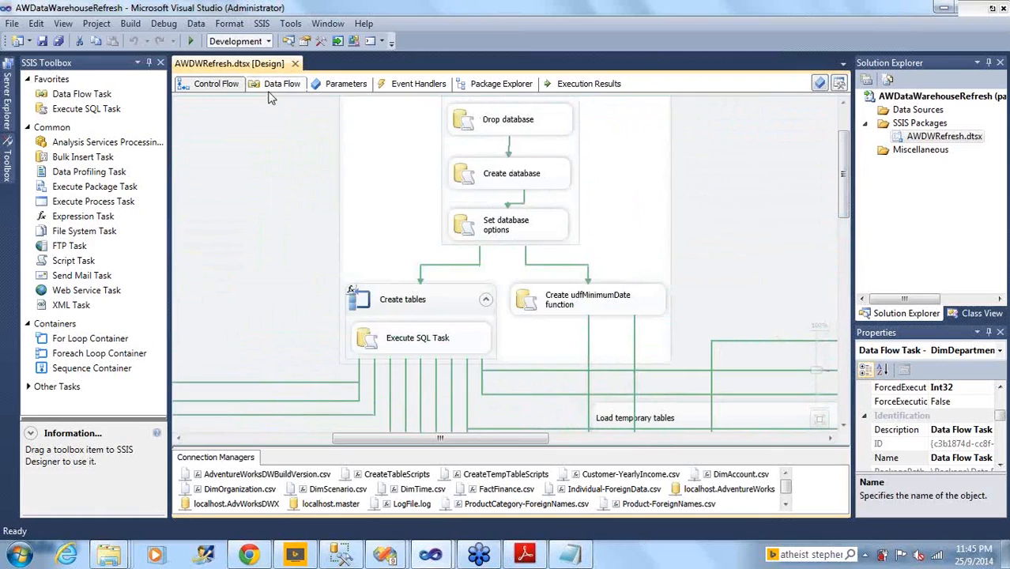
mouse_move(276, 97)
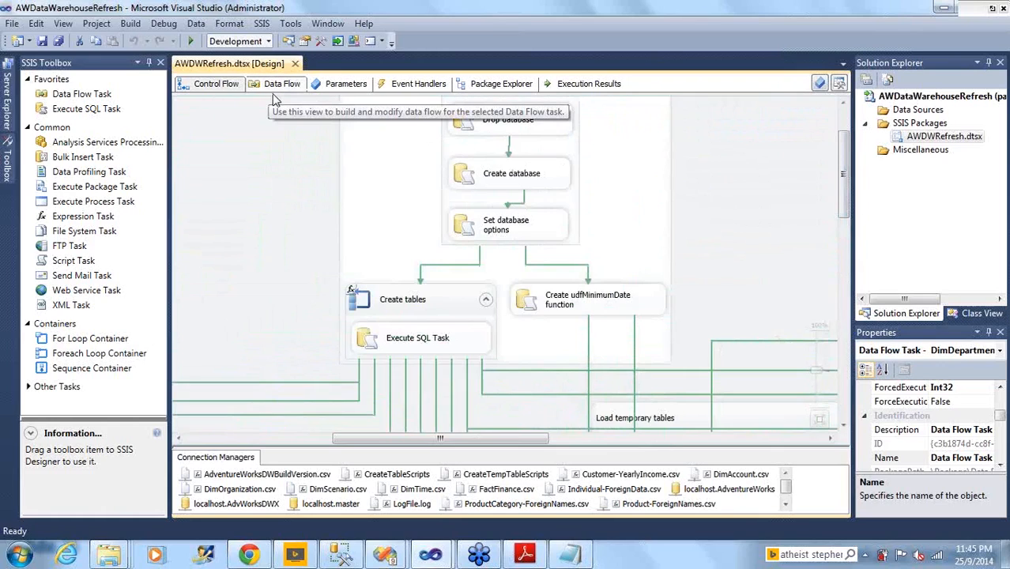
mouse_move(281, 97)
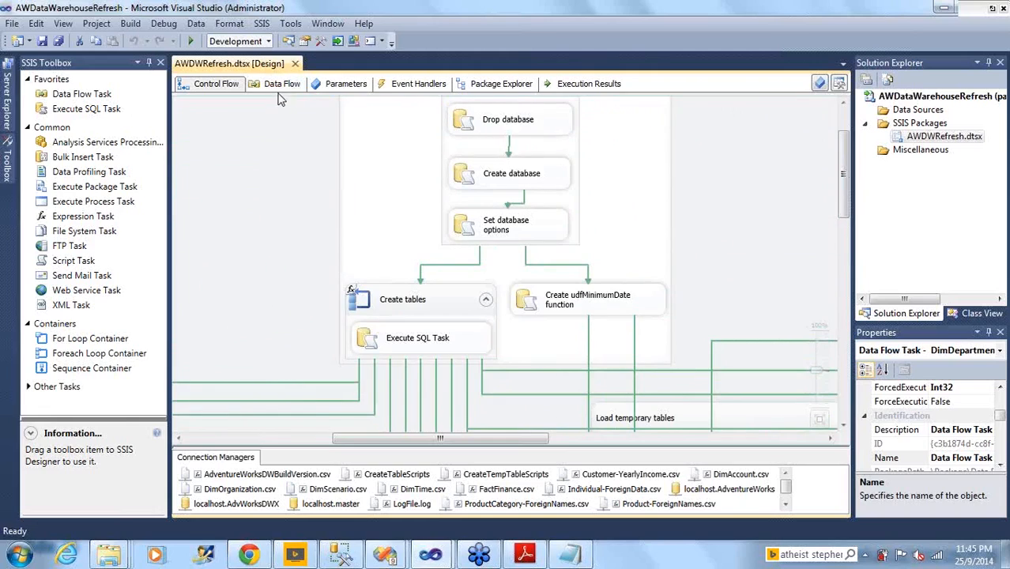
- Show the DimDepartmentGroup data flow and cancel the Source Assistant without adding a source
left_click(280, 84)
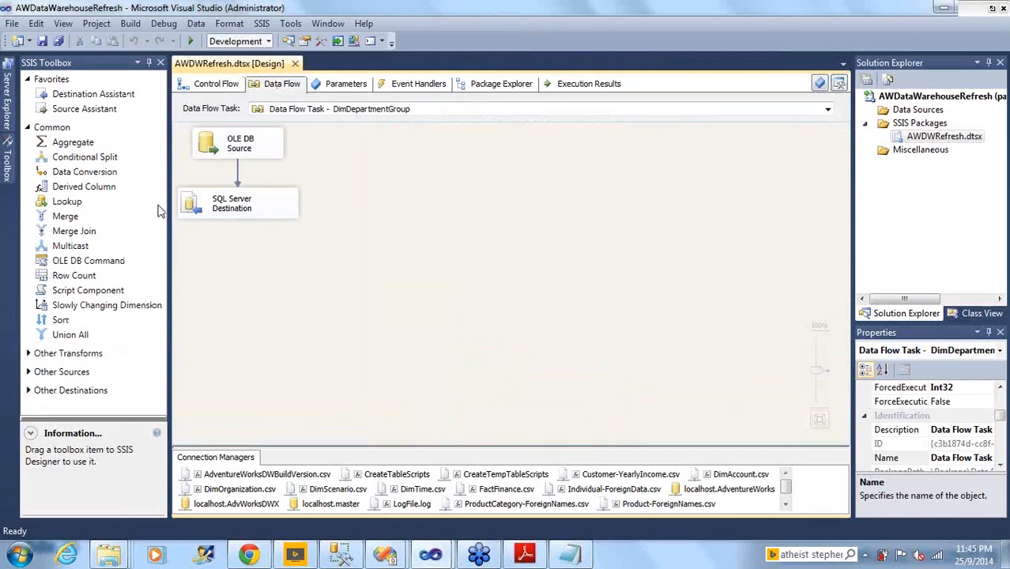
mouse_move(114, 156)
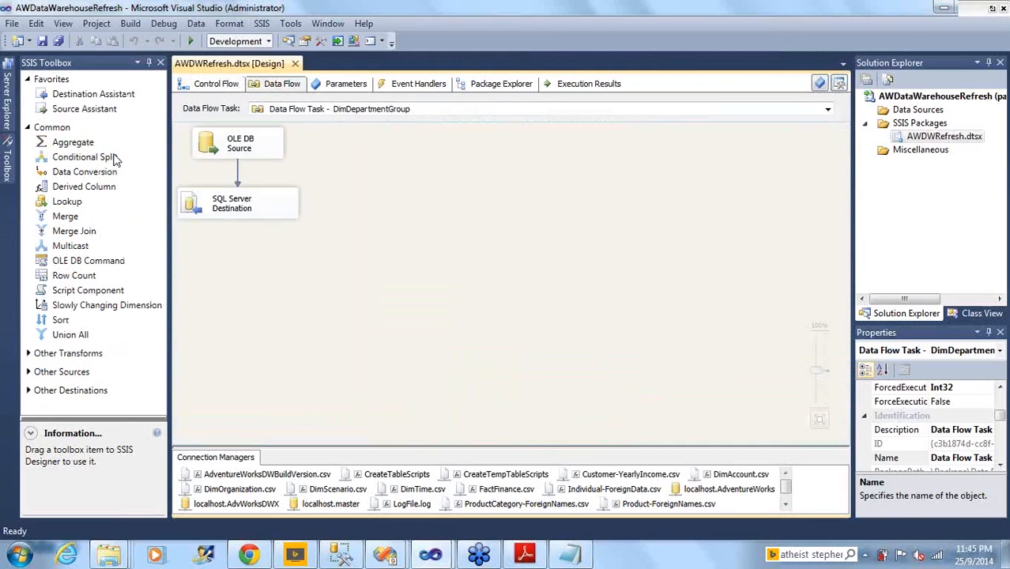
mouse_move(89, 109)
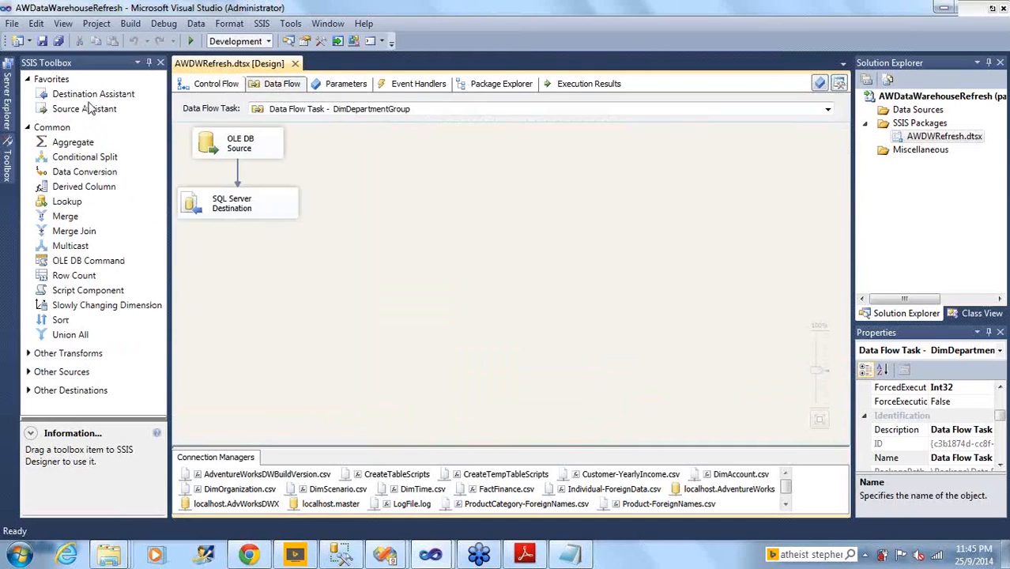
left_click(84, 108)
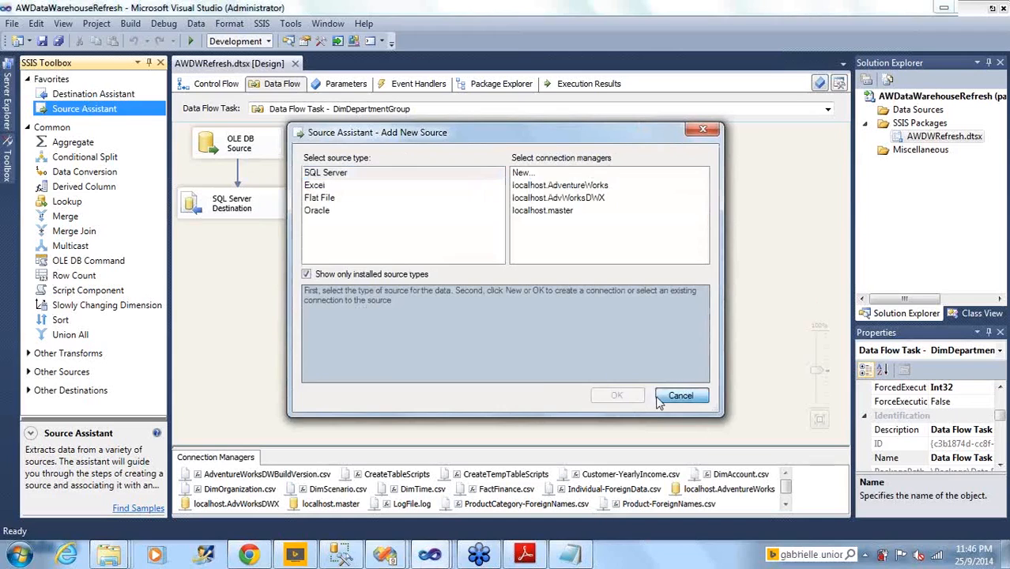
left_click(681, 396)
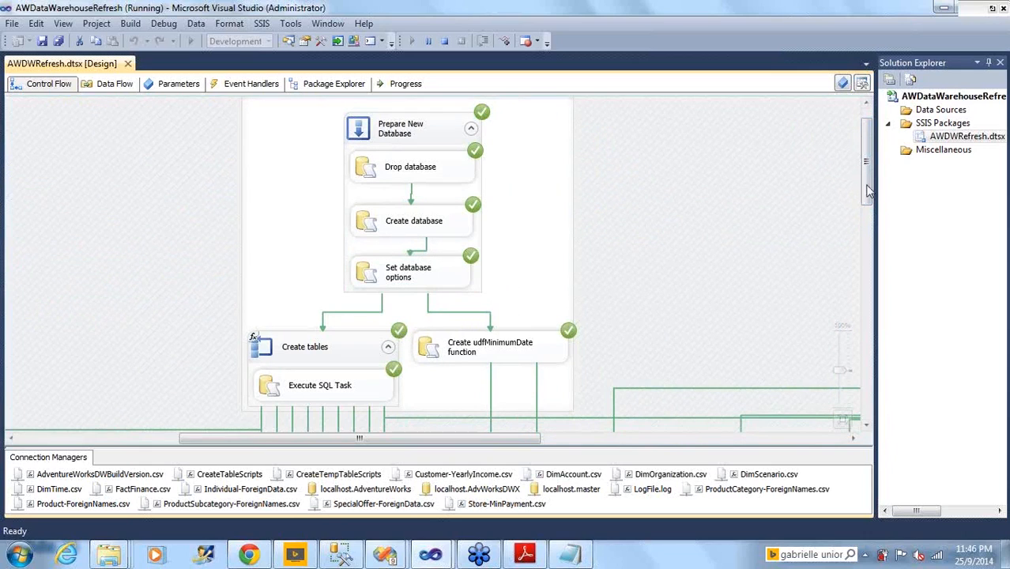
- Scroll the Control Flow until the Create Keys and Indexes tasks show green checkmarks
scroll("down", 3)
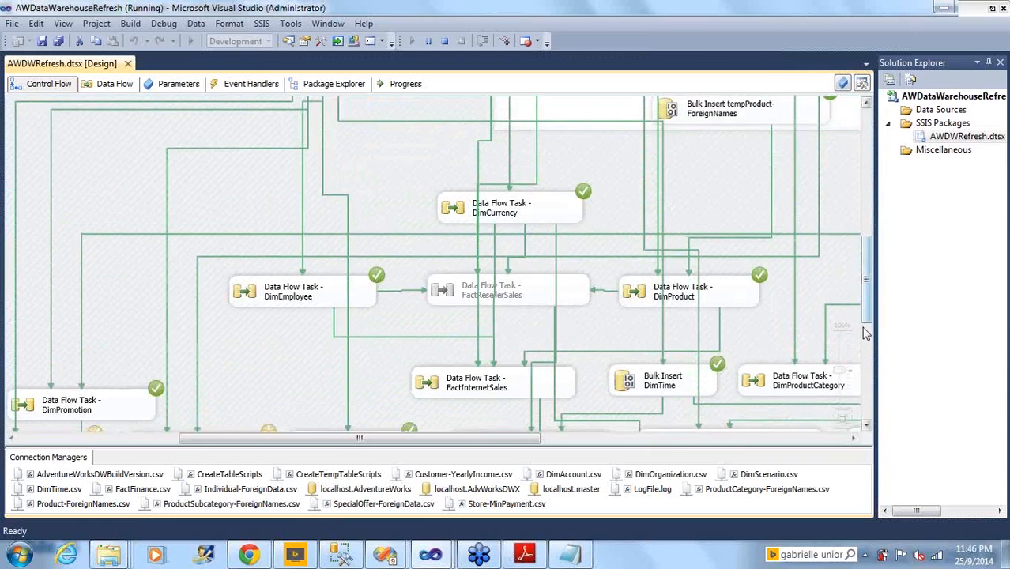
scroll("down", 3)
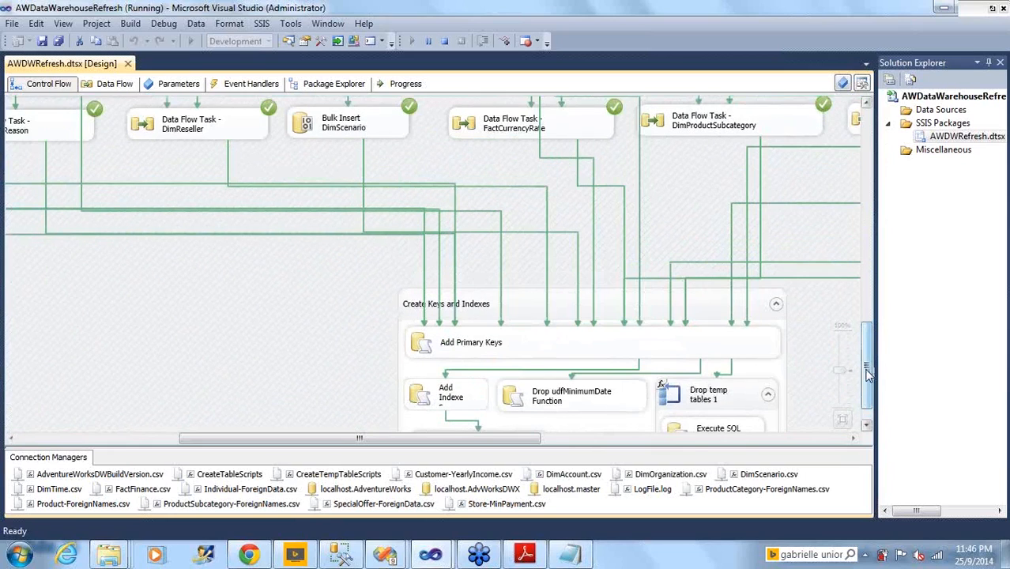
scroll("down", 3)
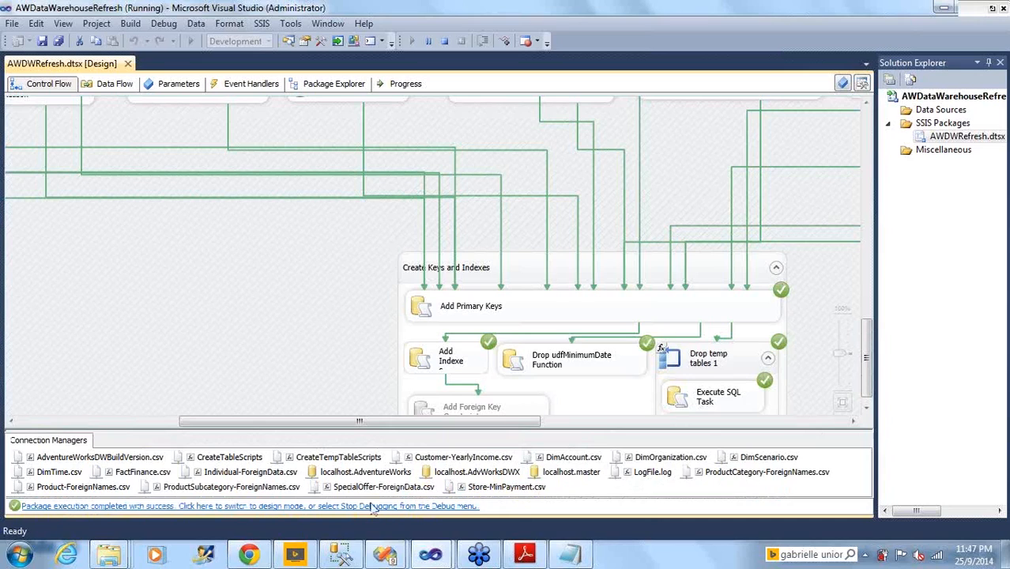
mouse_move(359, 104)
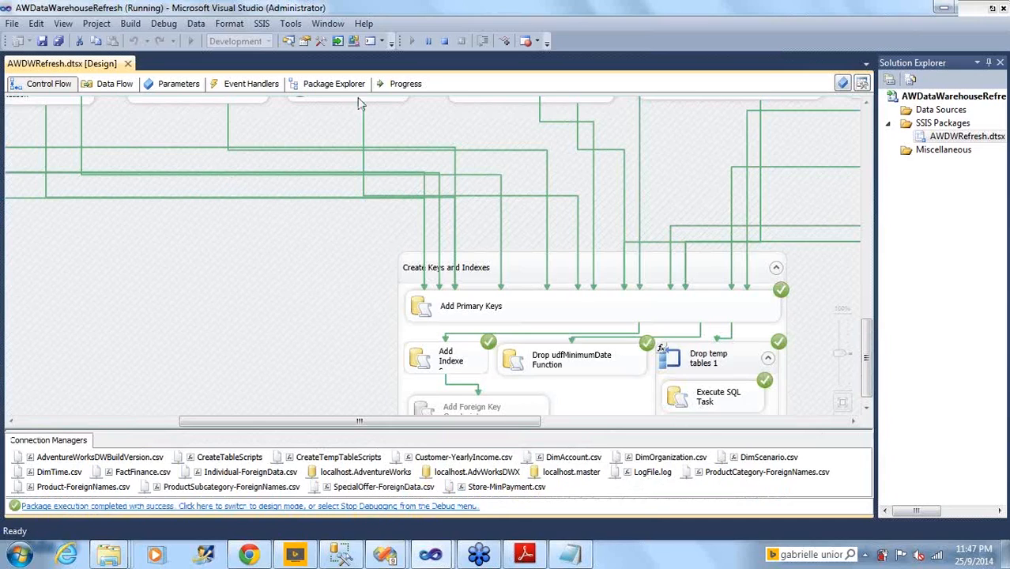
mouse_move(268, 93)
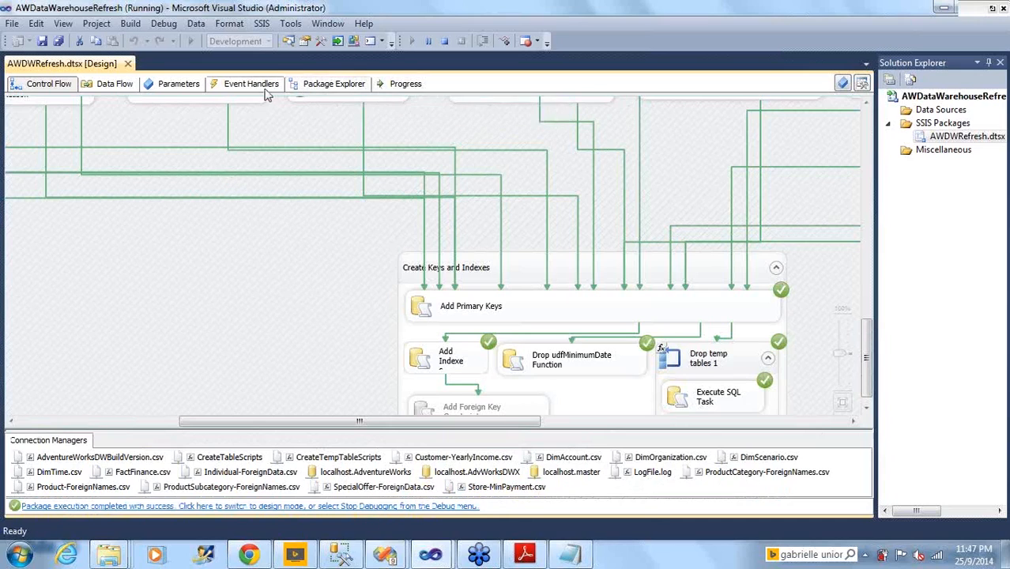
mouse_move(188, 84)
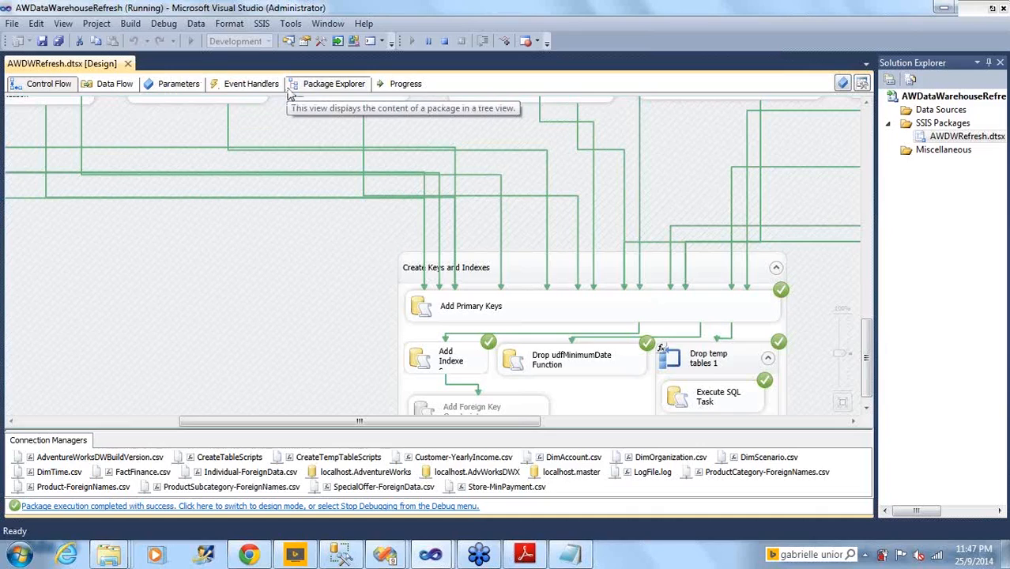
mouse_move(322, 93)
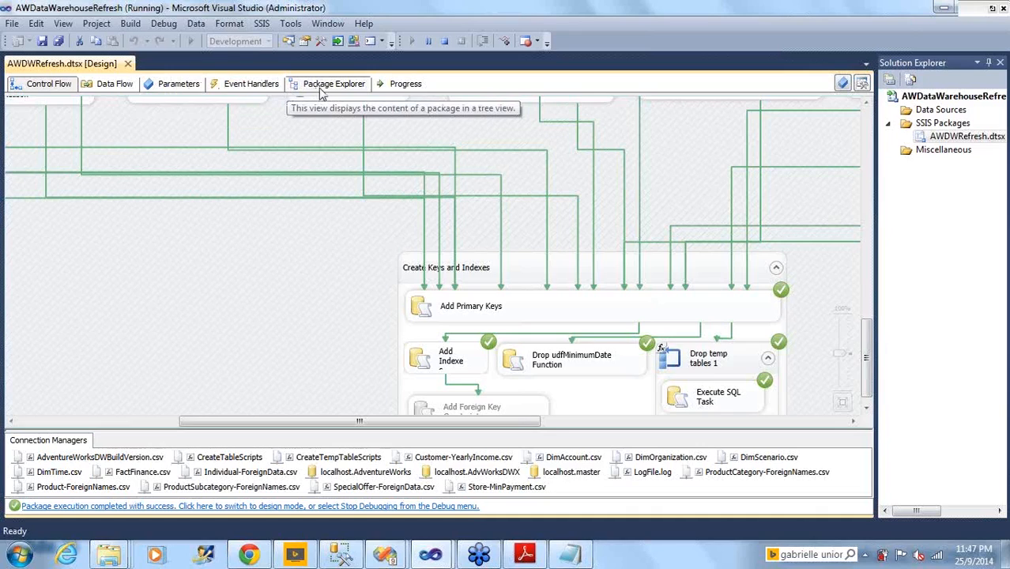